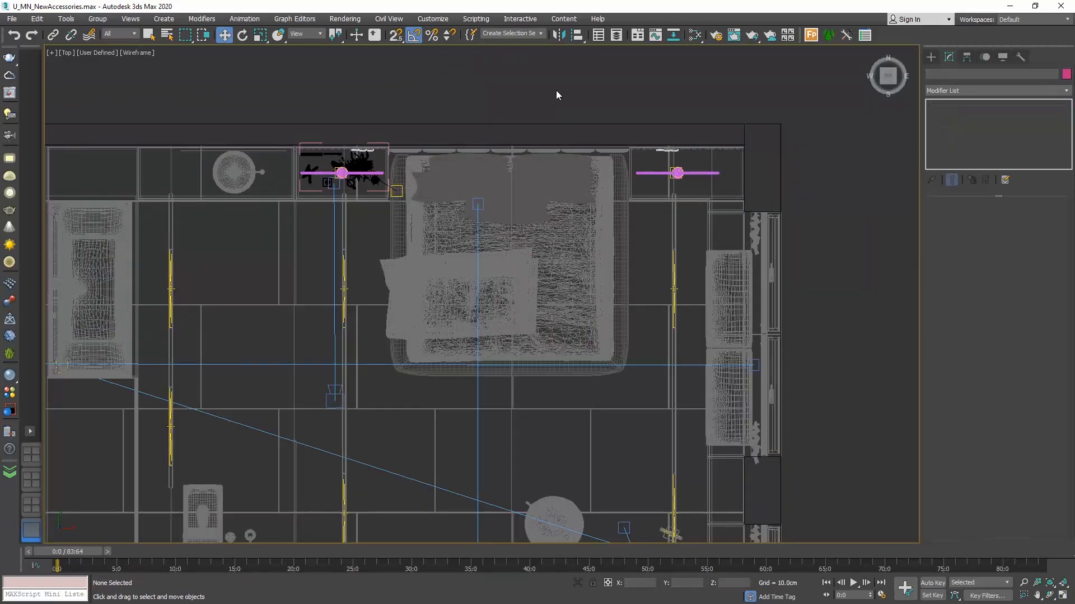
mouse_move(328, 379)
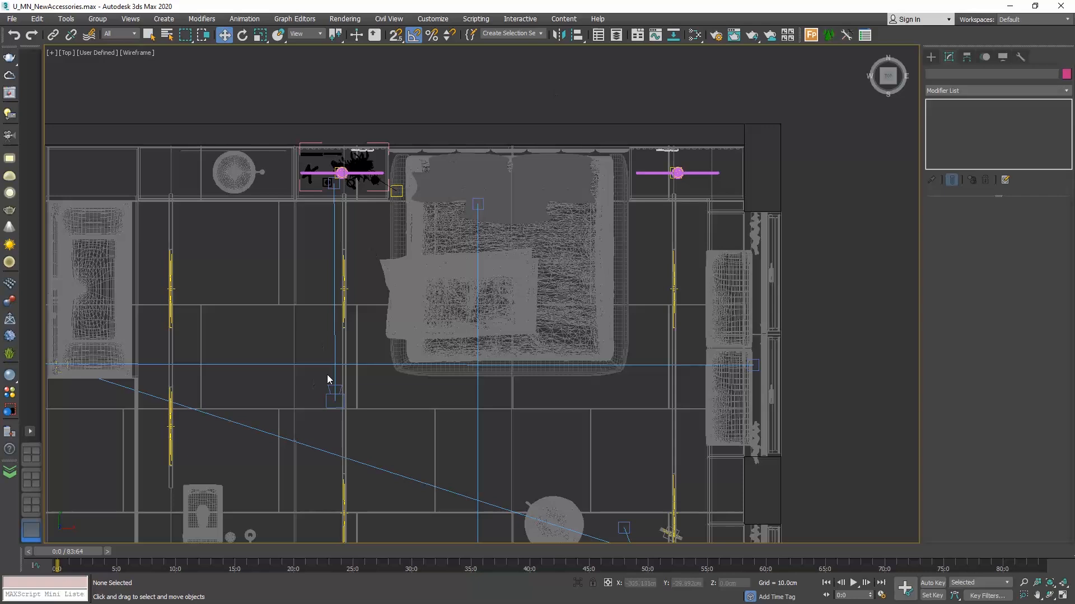
mouse_move(324, 272)
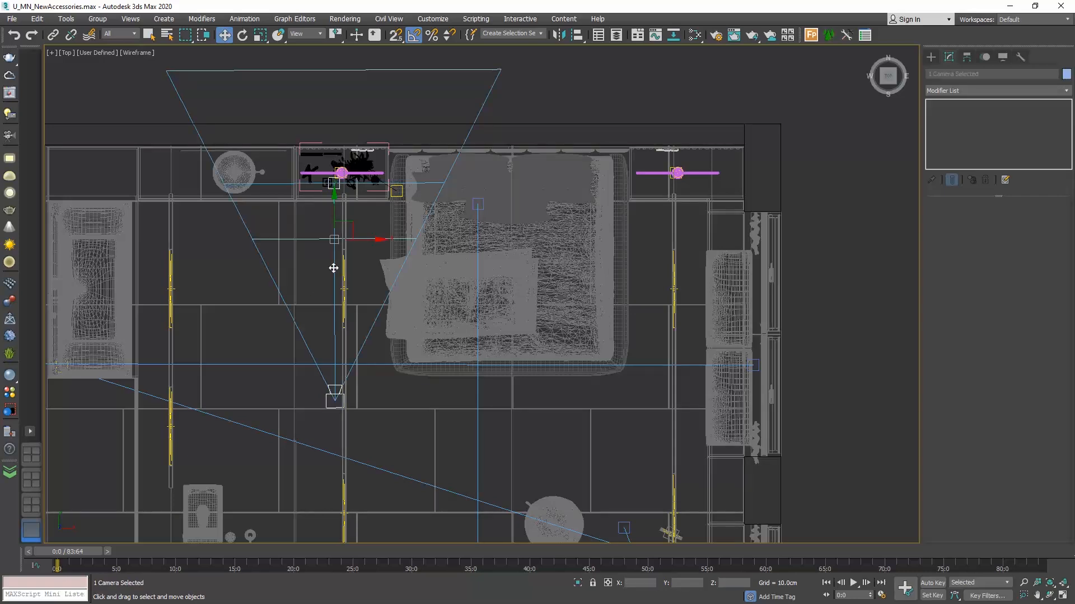
mouse_move(386, 244)
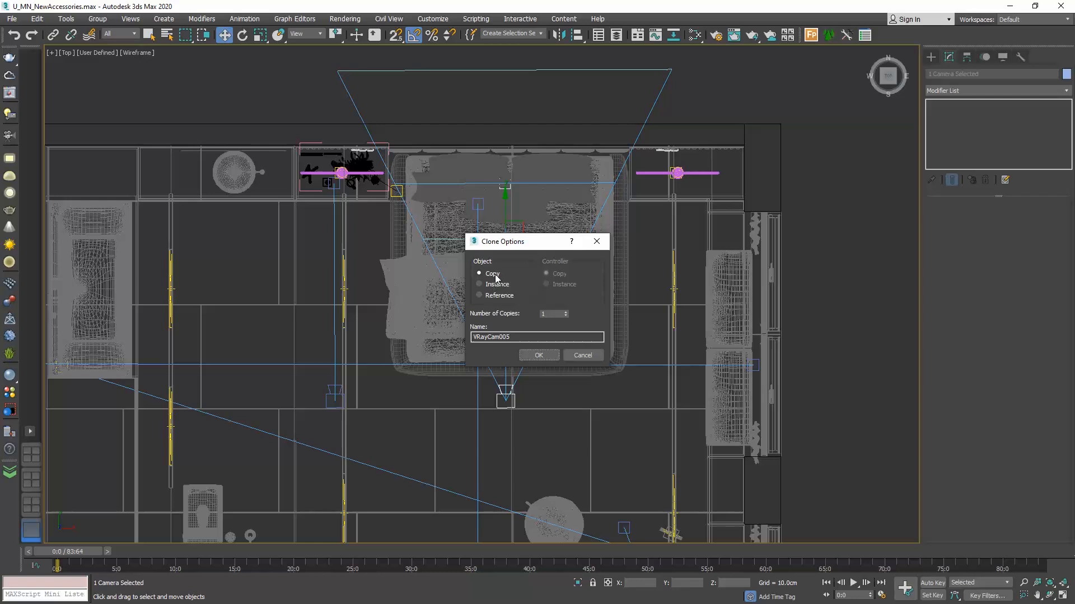
mouse_move(499, 278)
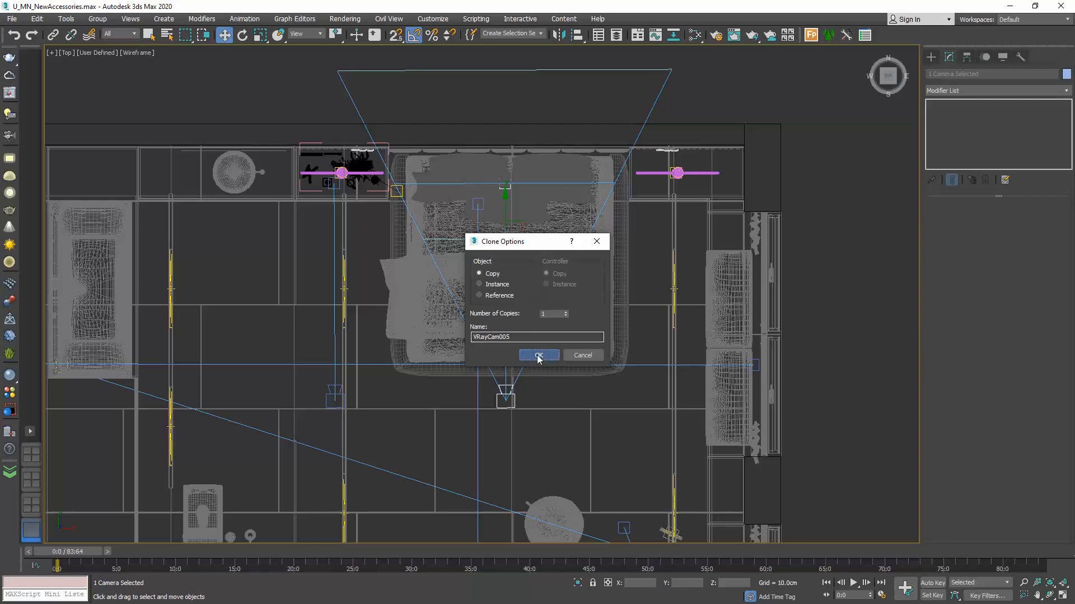
Step: Confirm cloning the camera as a copy named VRayCam005 in front of the bed
click(537, 356)
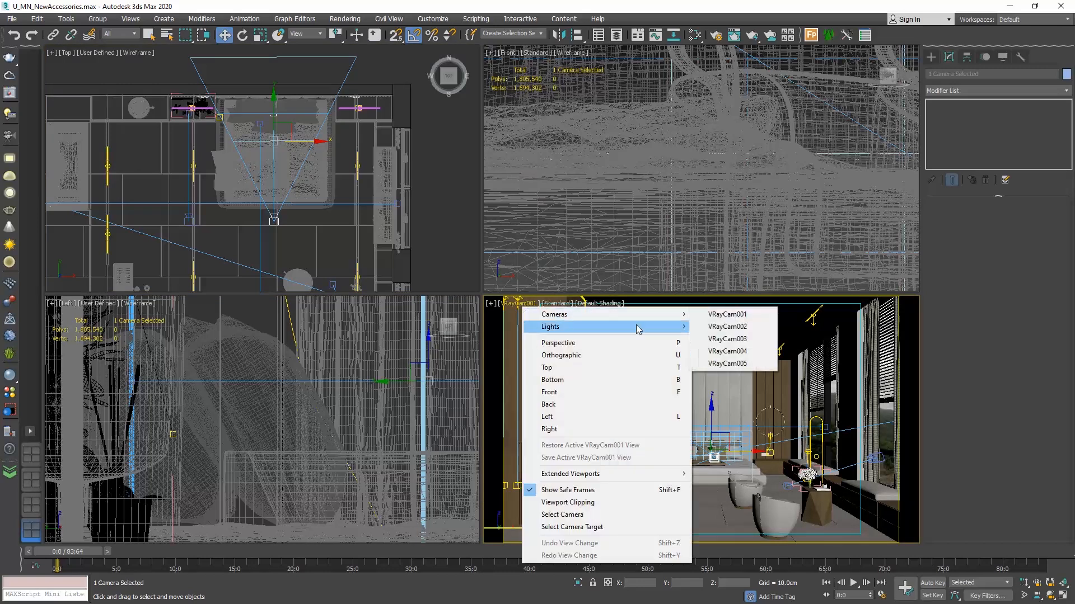
Step: Set the bottom-right viewport to look through camera VRayCam005
click(726, 363)
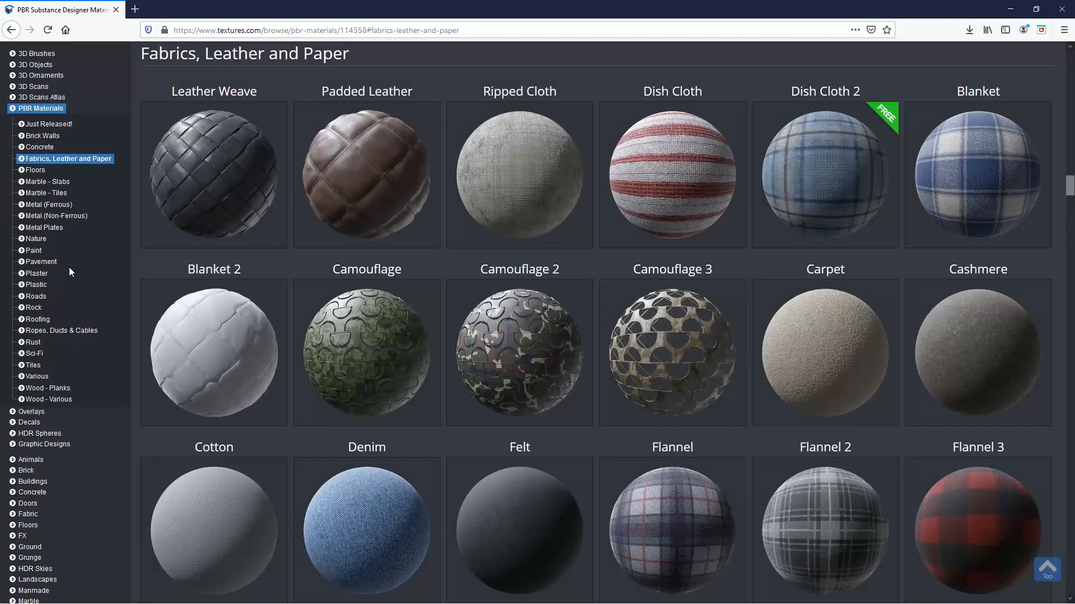
mouse_move(374, 172)
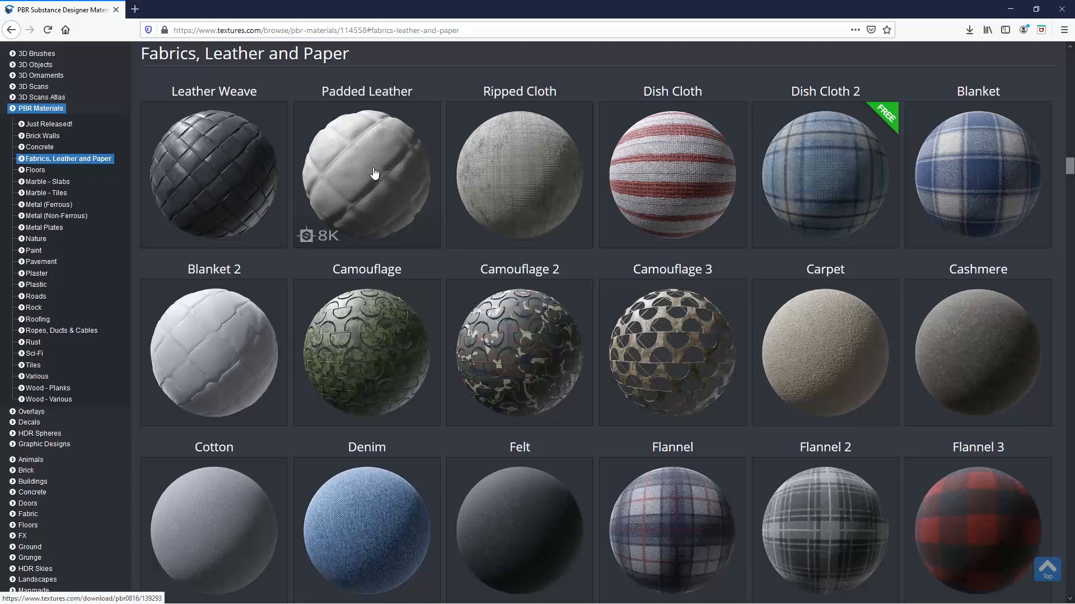
Step: Show the Stitched Padded Leather PBR581 flat maps: albedo, normal and roughness
click(367, 175)
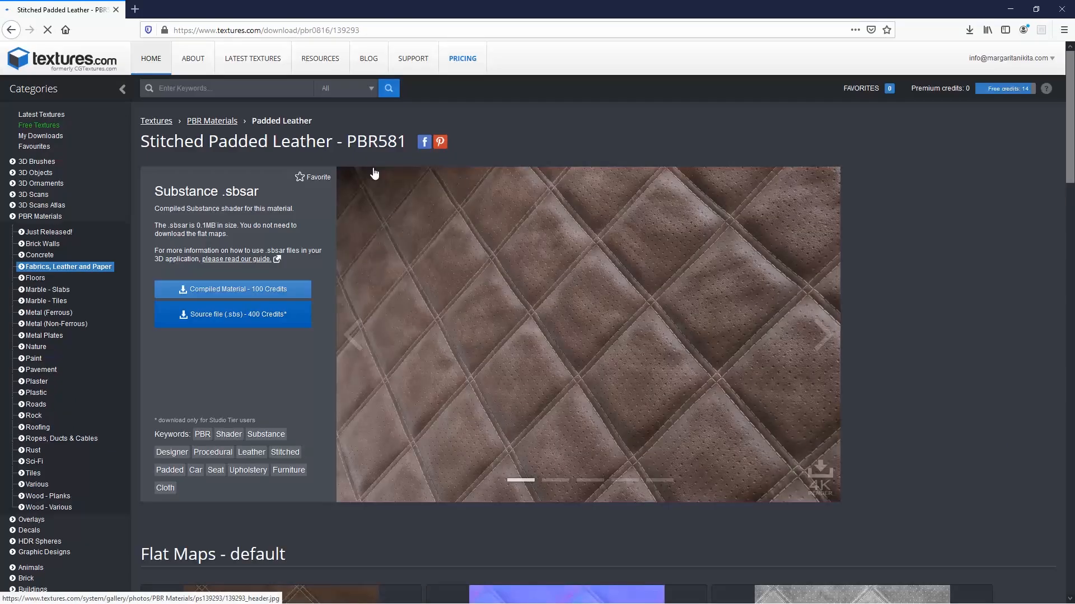
scroll(down, 3)
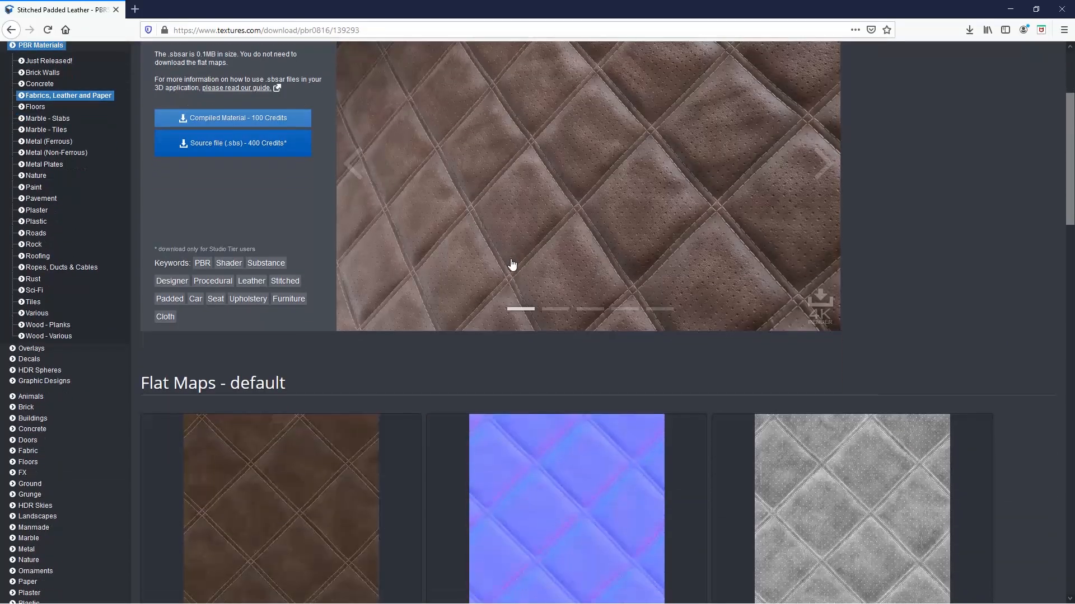
scroll(down, 3)
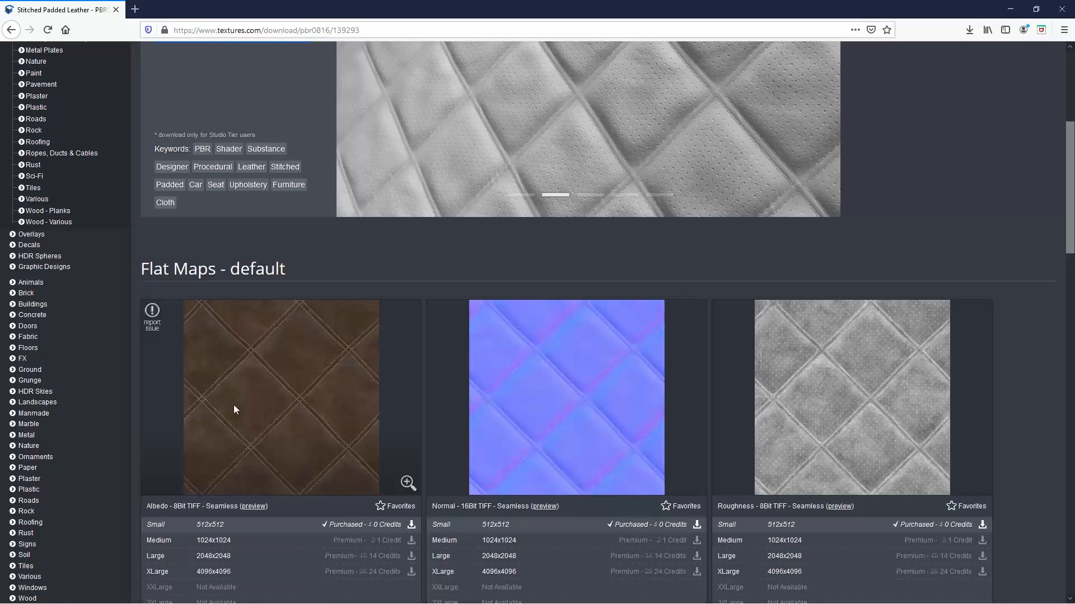
scroll(down, 3)
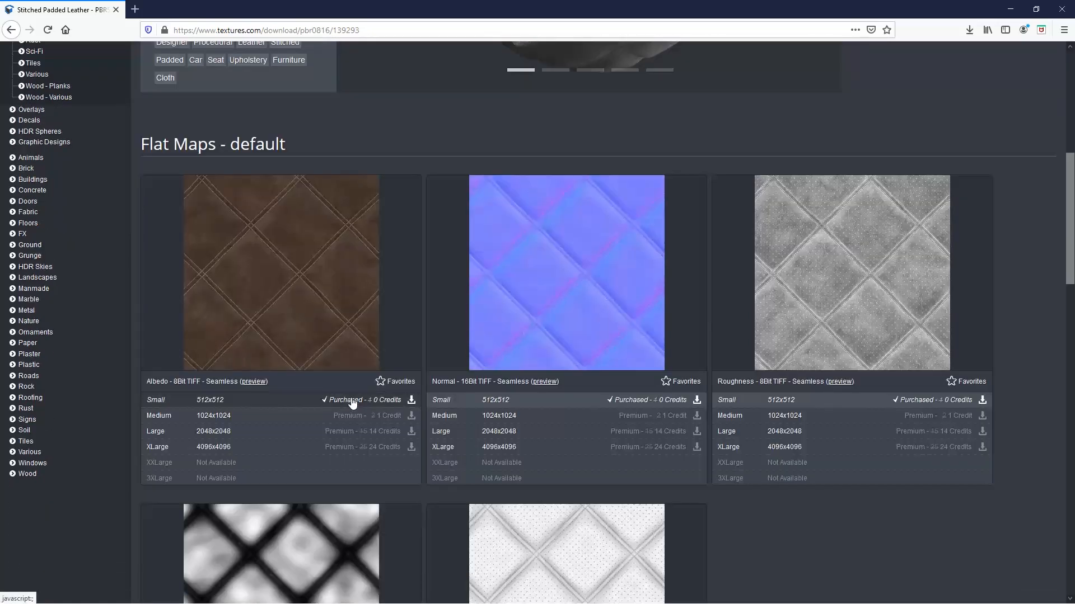
scroll(down, 3)
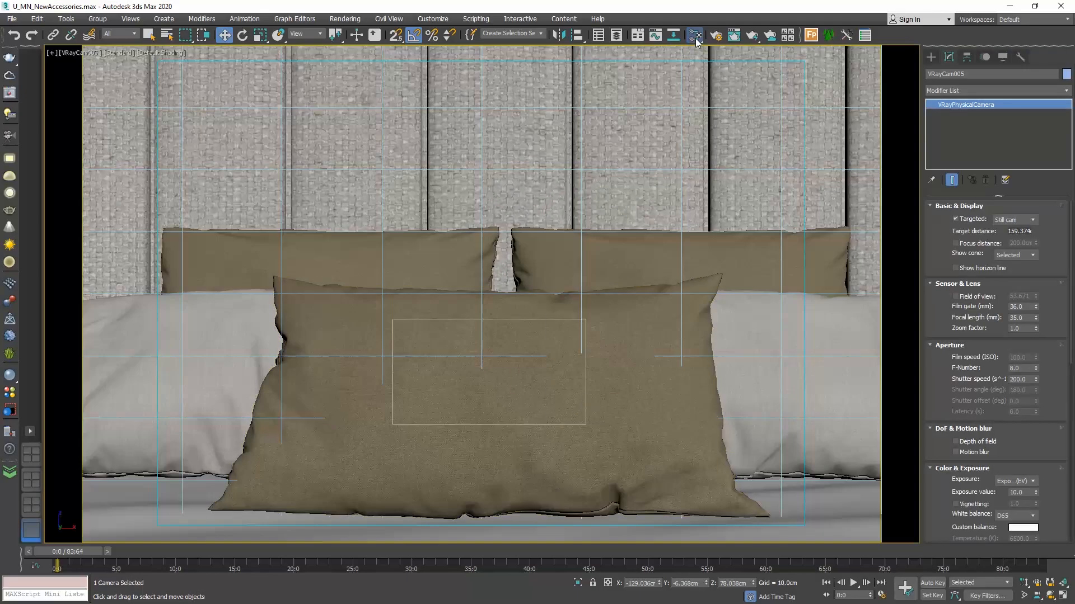
Step: Create a VRayMtl with a VRayBitmap node in the Slate Material Editor for the pillow
click(694, 34)
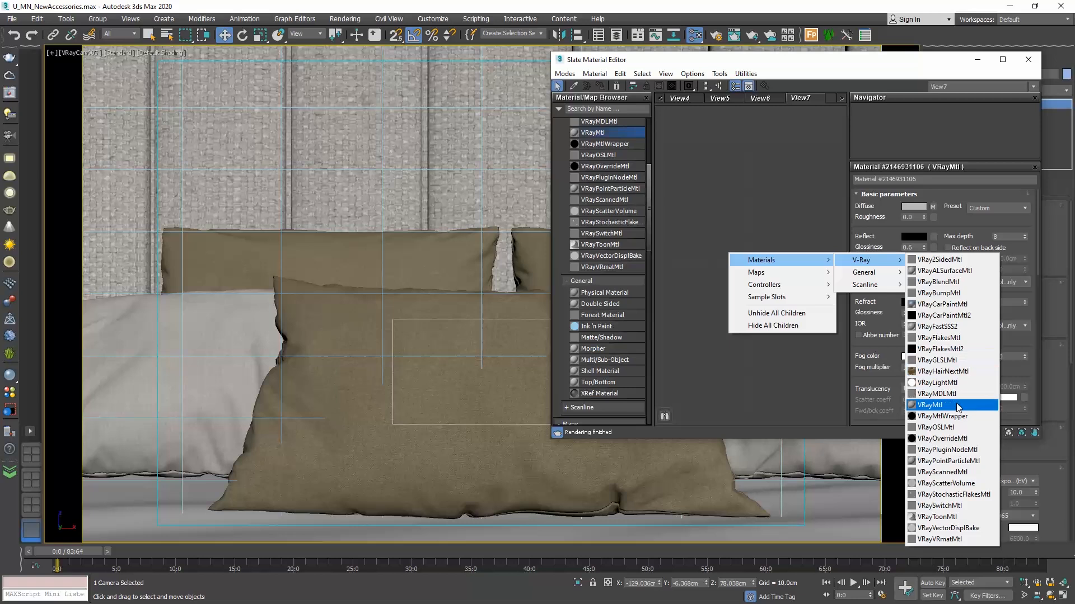
click(929, 404)
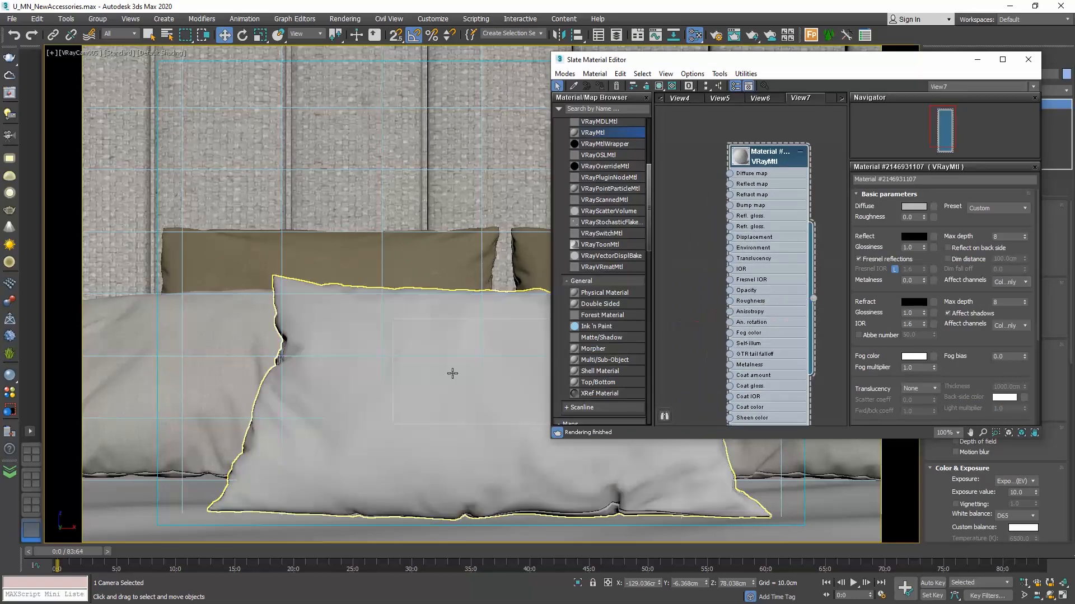
mouse_move(451, 372)
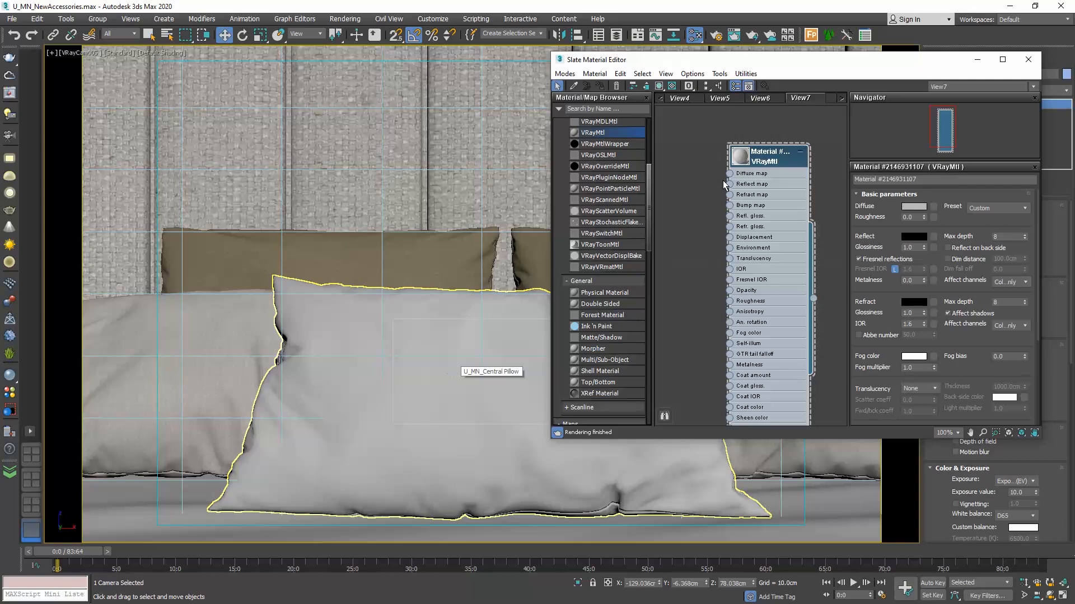
right_click(768, 232)
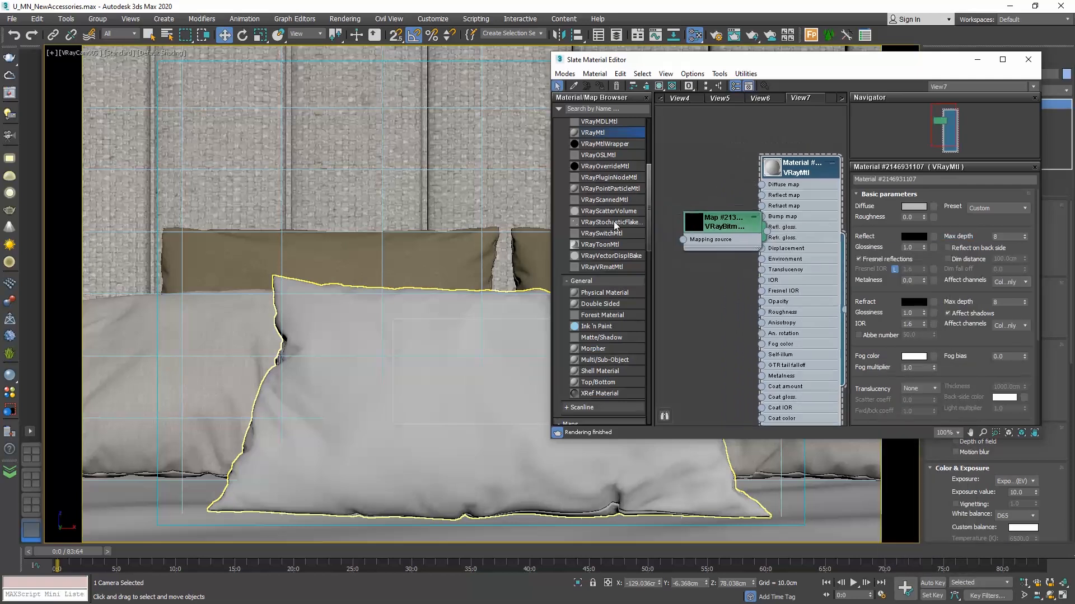
drag(594, 59, 492, 59)
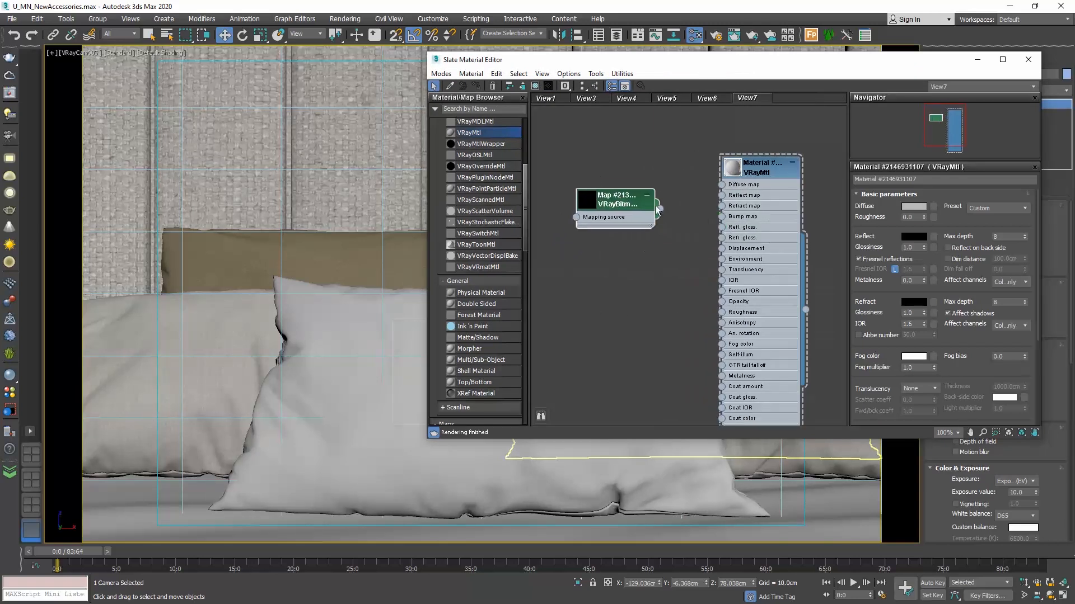
drag(659, 209, 721, 184)
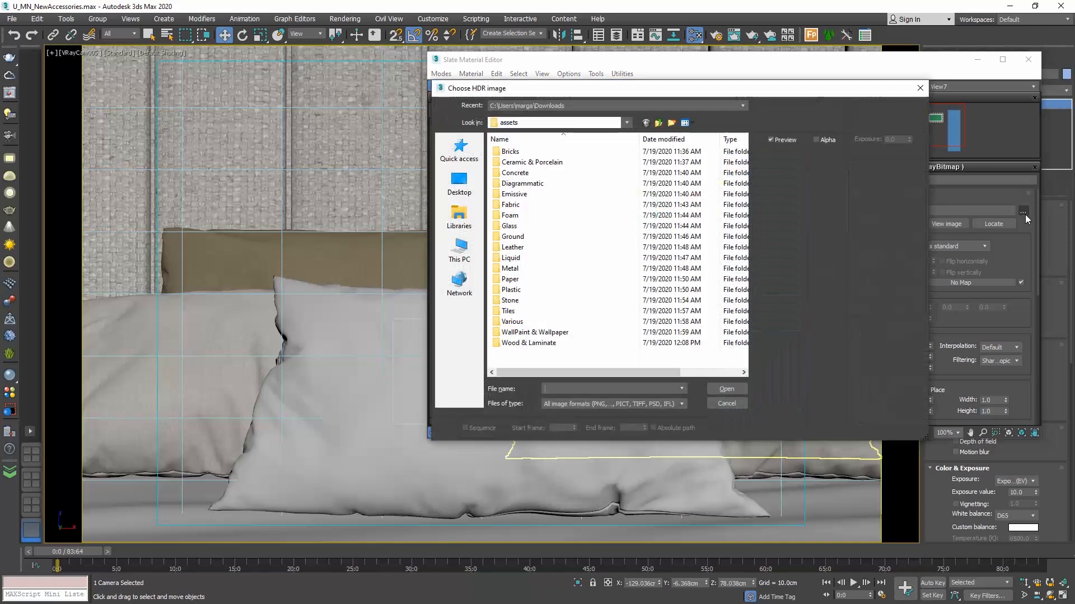
Step: Load the stitched padded leather albedo image as the material's diffuse texture
click(459, 250)
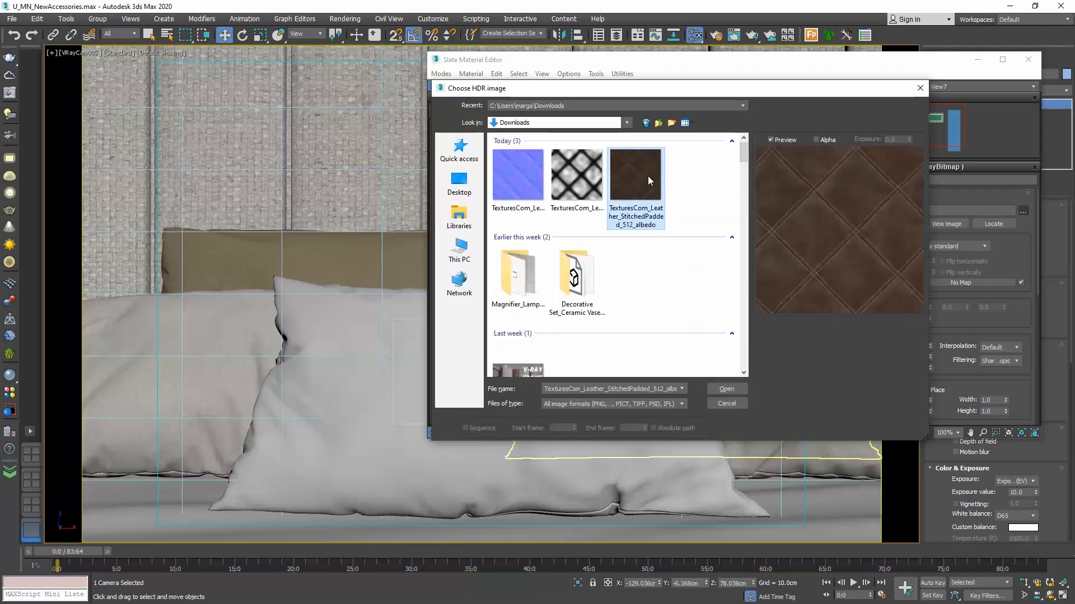
click(726, 388)
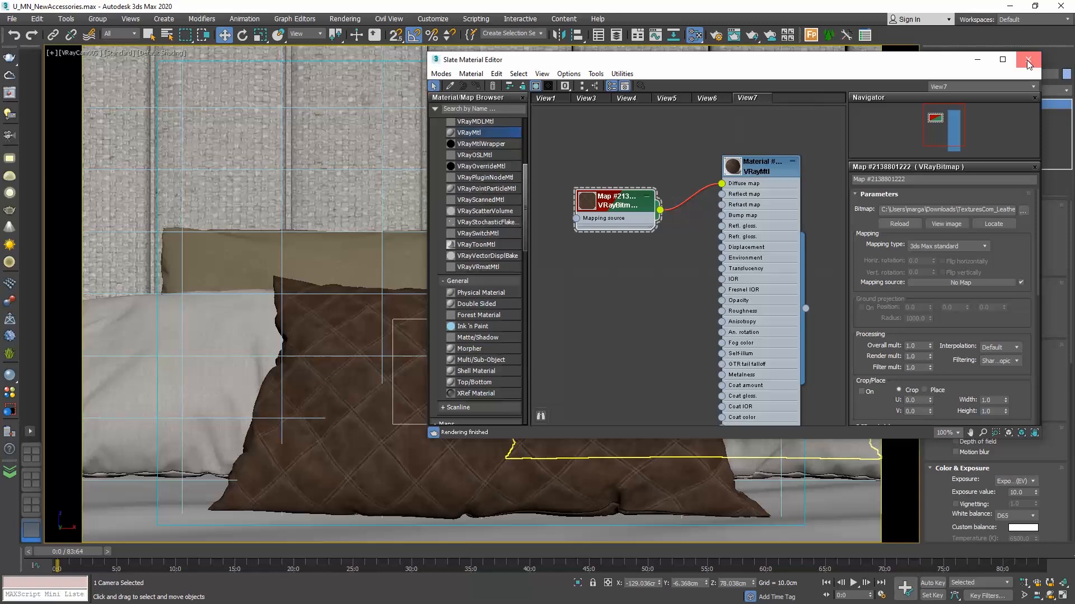
click(1028, 59)
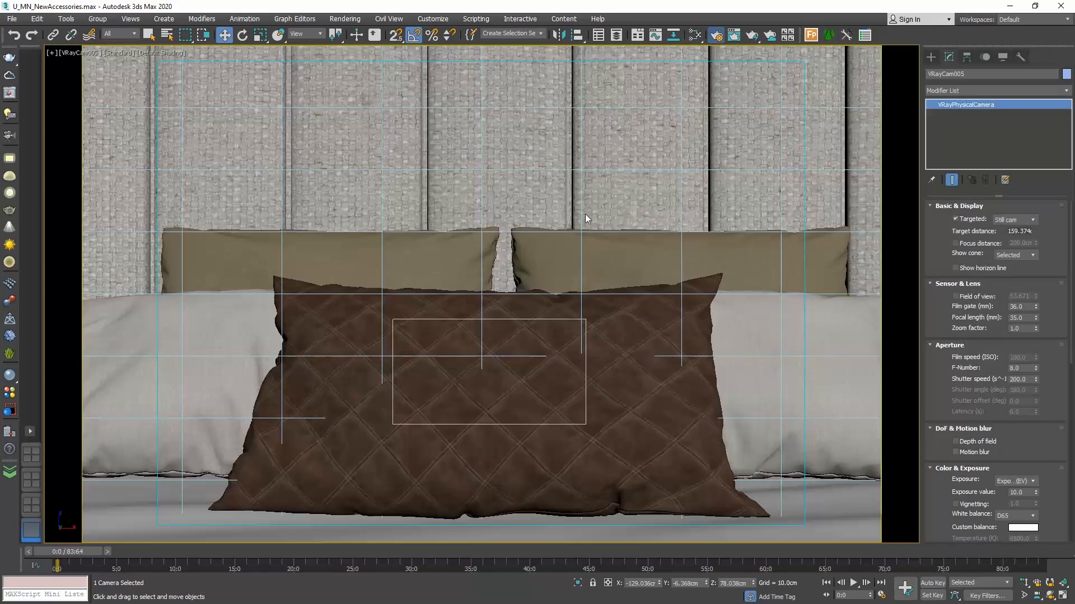
Step: Render the cropped pillow region, show effectsResult and store it in render history
click(715, 35)
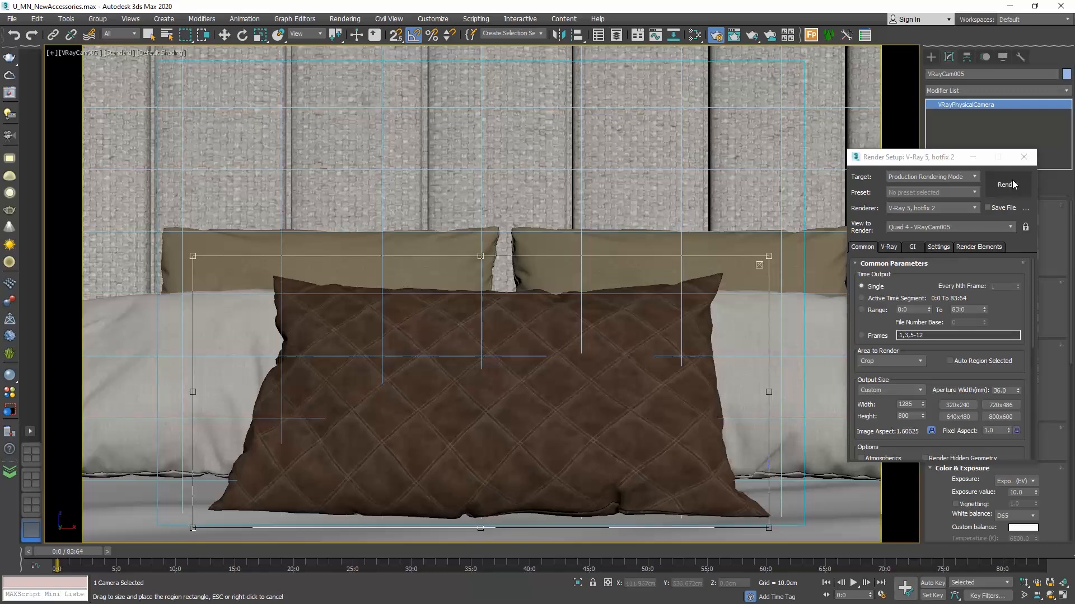
click(1005, 184)
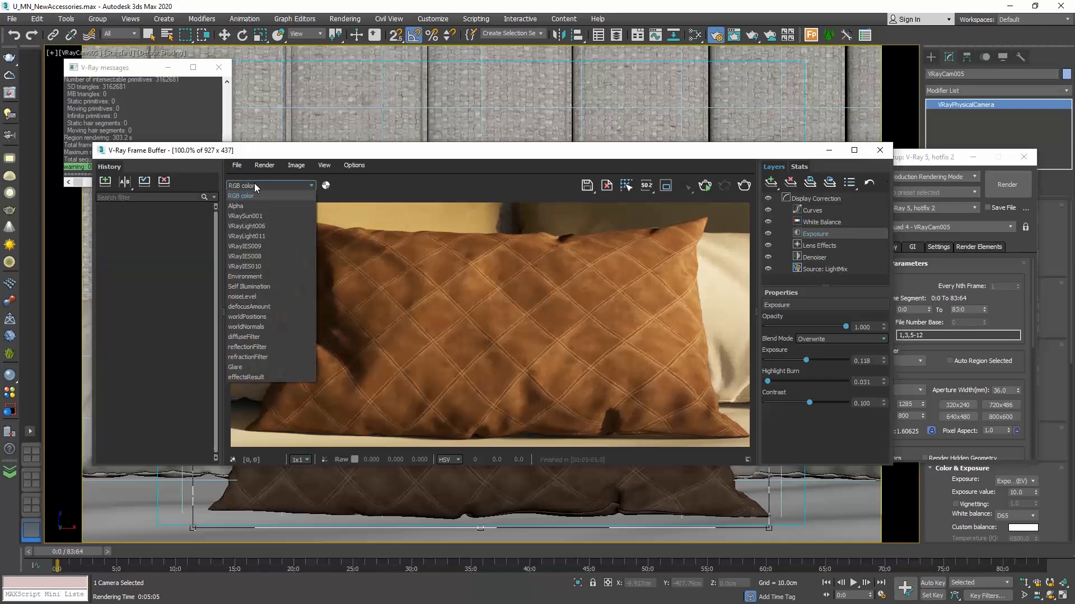
click(247, 377)
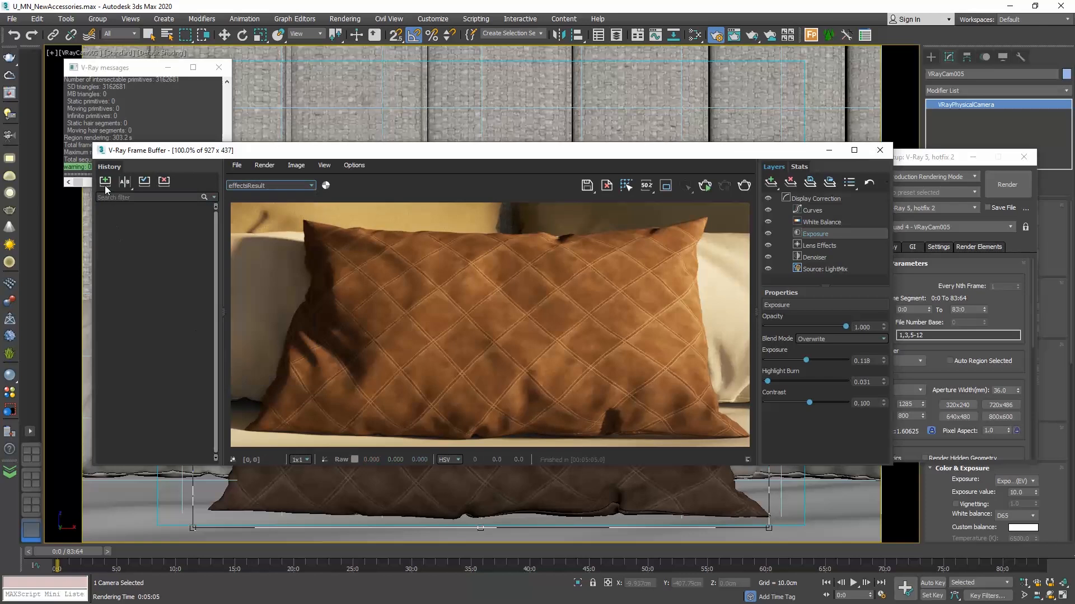
click(104, 184)
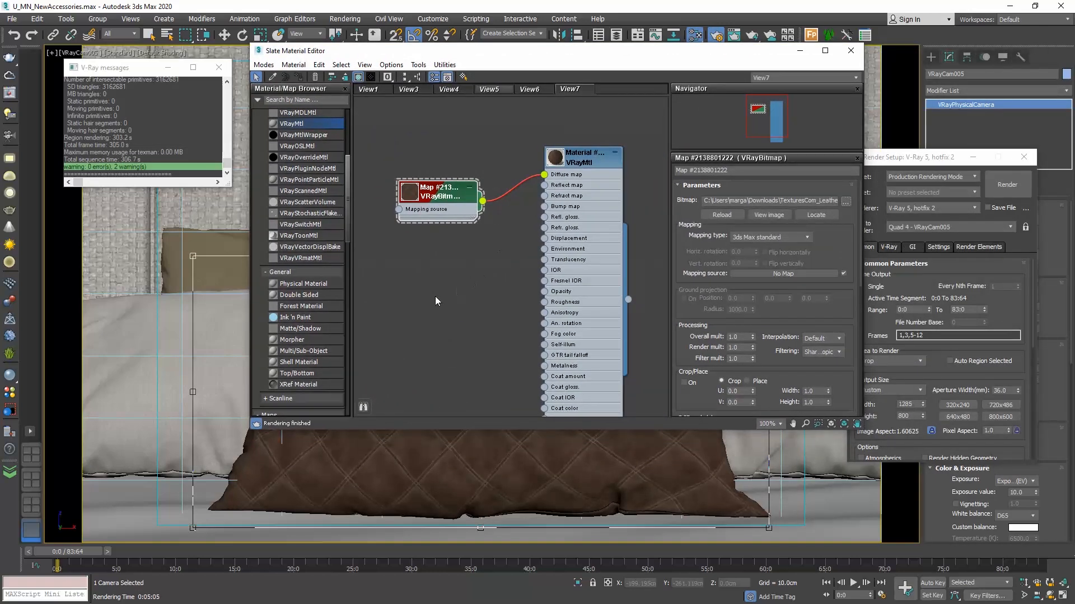
Step: Render the pillow region again, store it and mark two history renders for A/B comparison
right_click(436, 301)
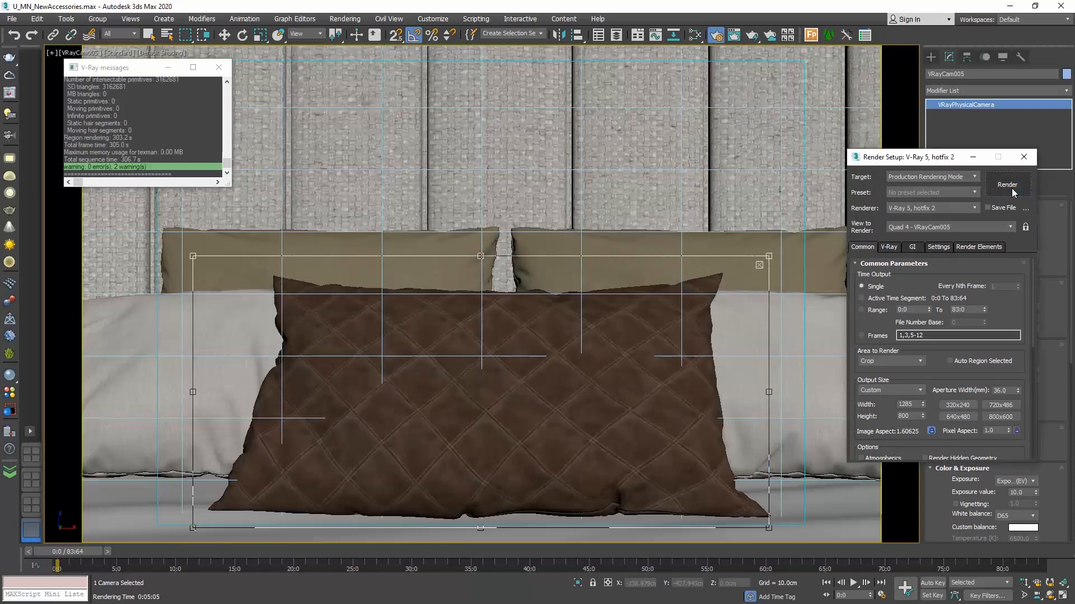
click(1006, 185)
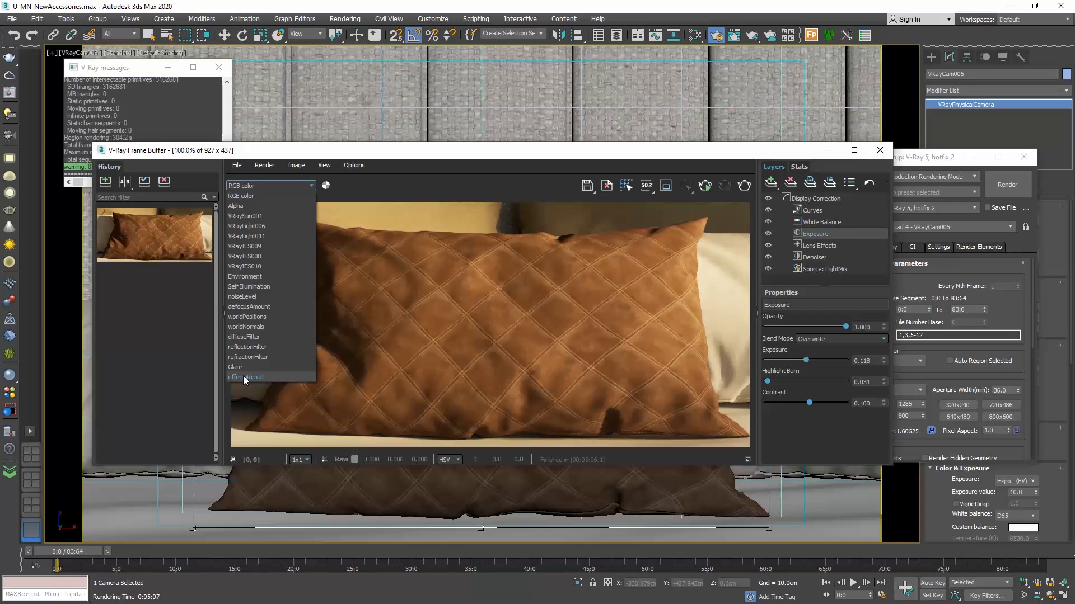
click(246, 377)
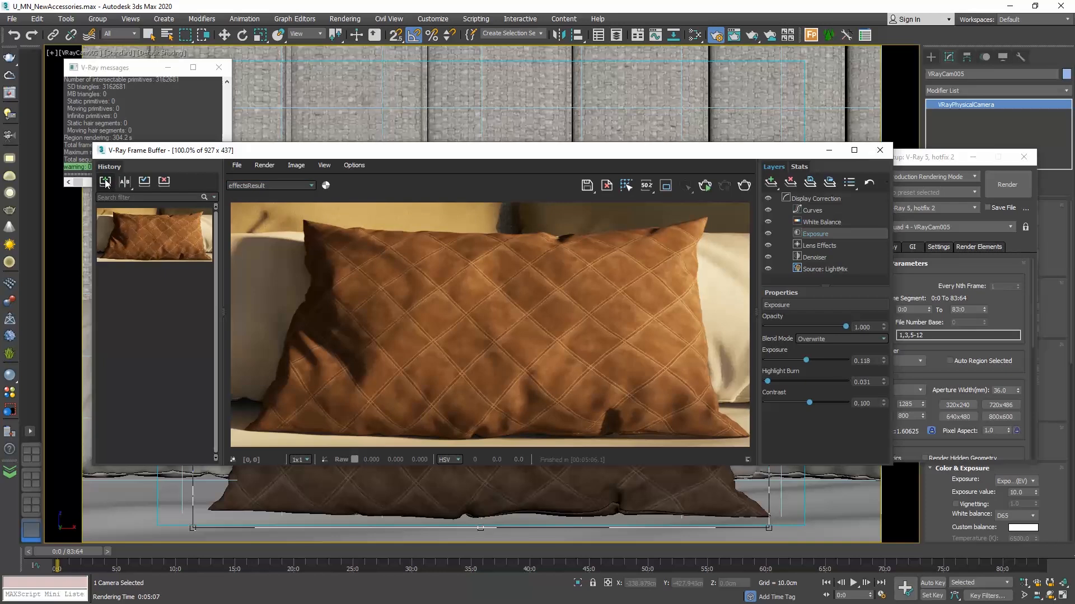
click(125, 181)
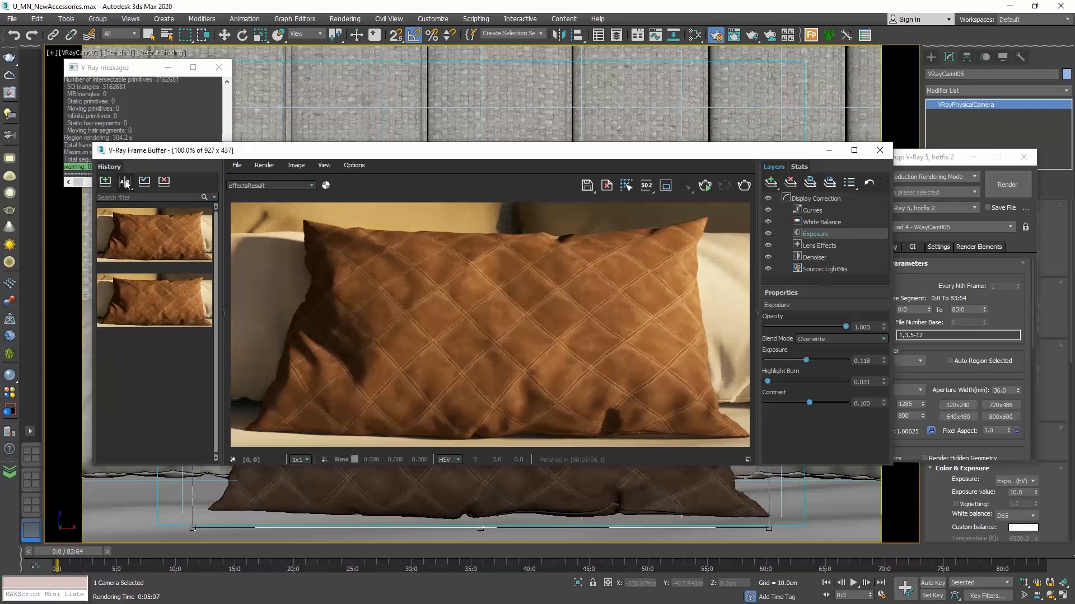
click(124, 181)
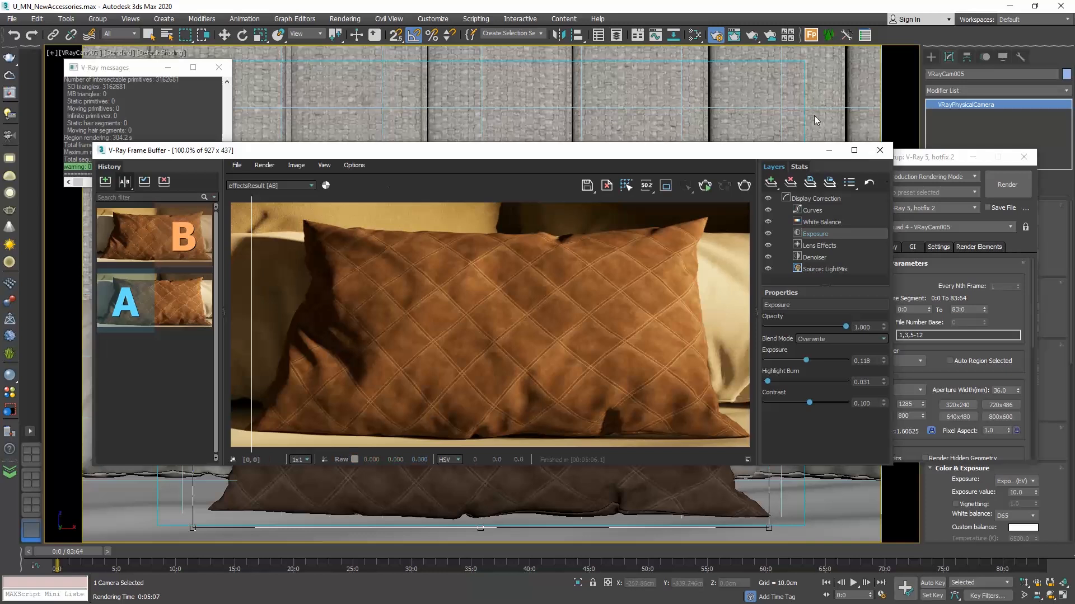
click(693, 34)
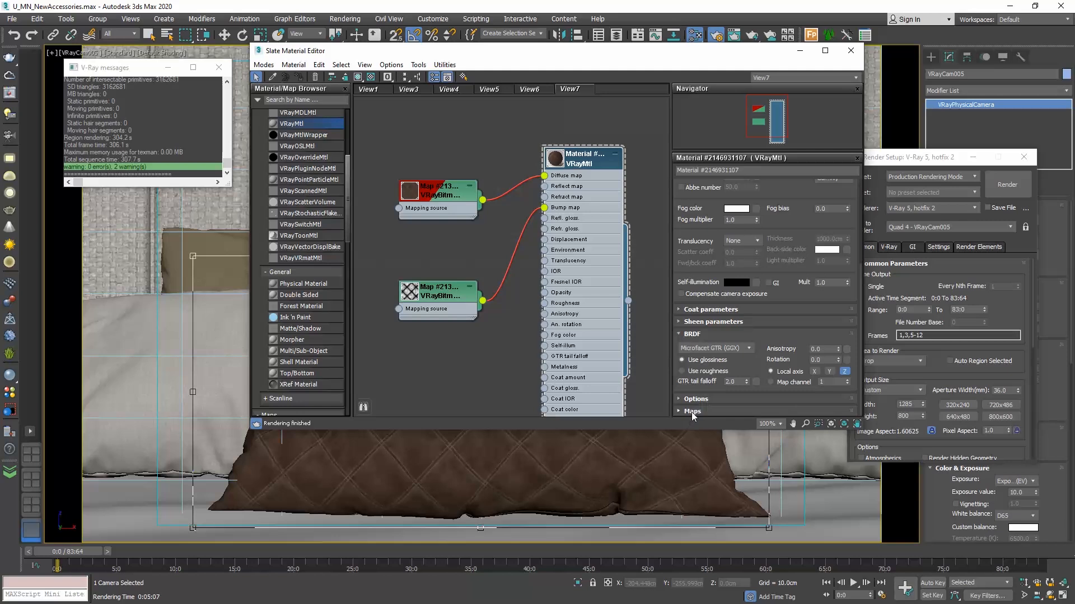
Step: Review the VRayMtl's Maps rollout settings in the material editor
click(693, 411)
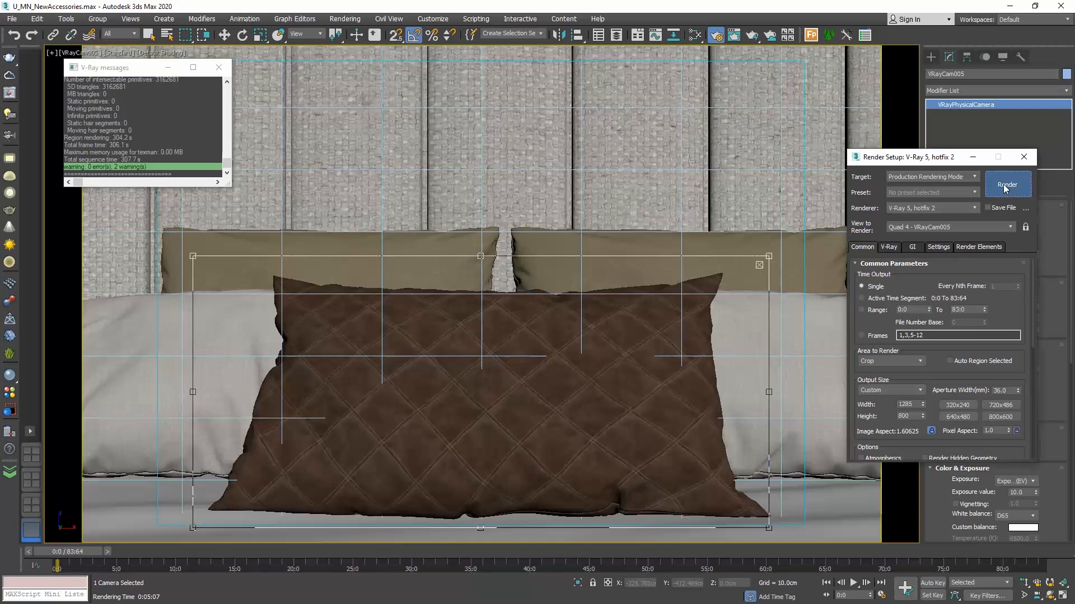
Step: Render the bump-mapped pillow and slide the A/B divider across the render
click(1007, 185)
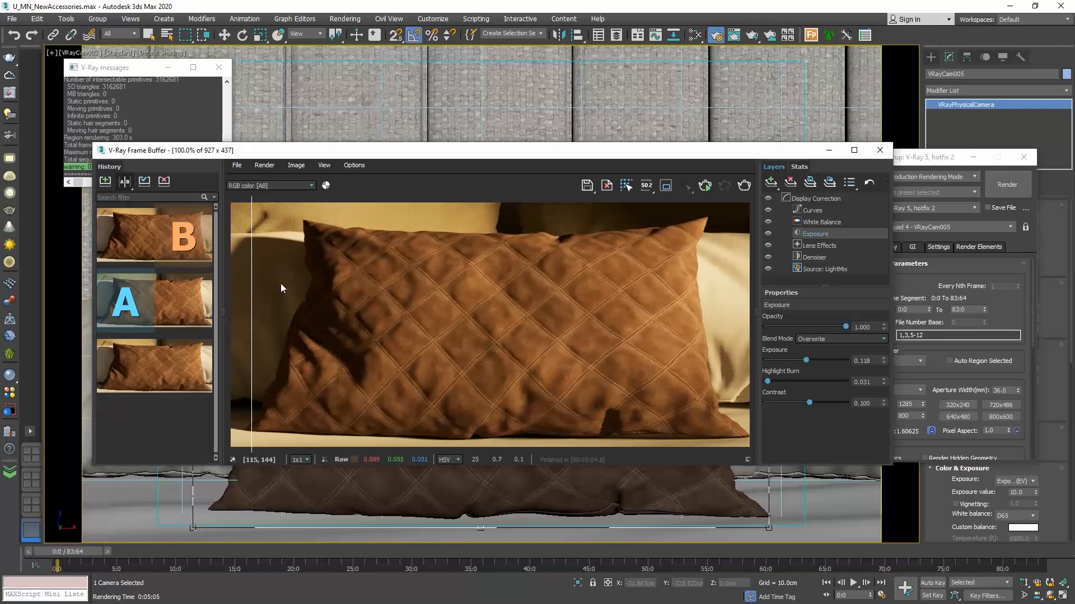
drag(254, 284, 376, 284)
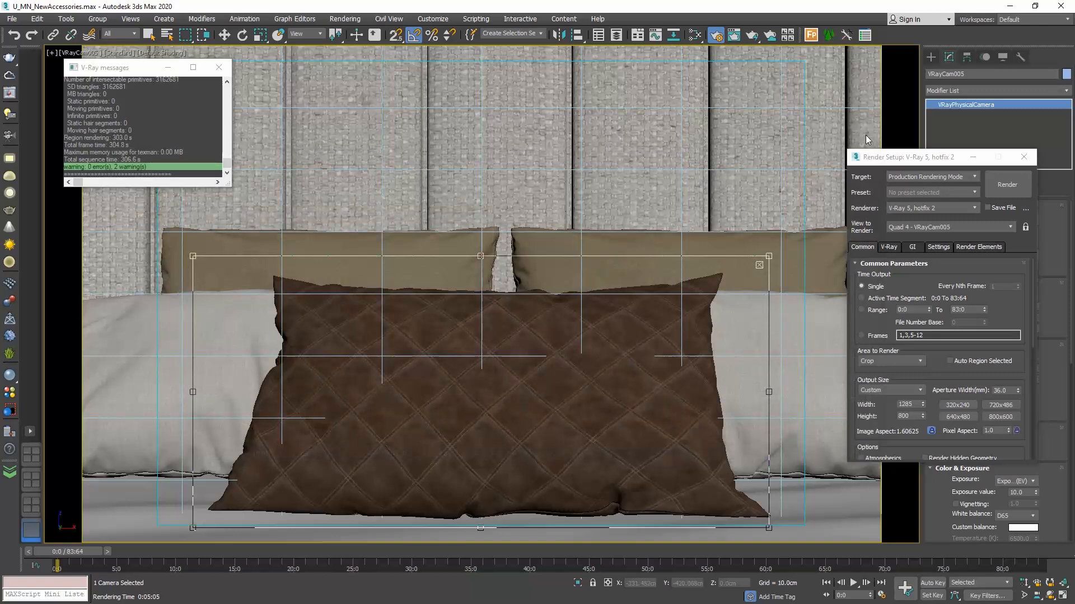
Step: Preview the diamond padding bitmap node in the pillow material's graph
click(714, 35)
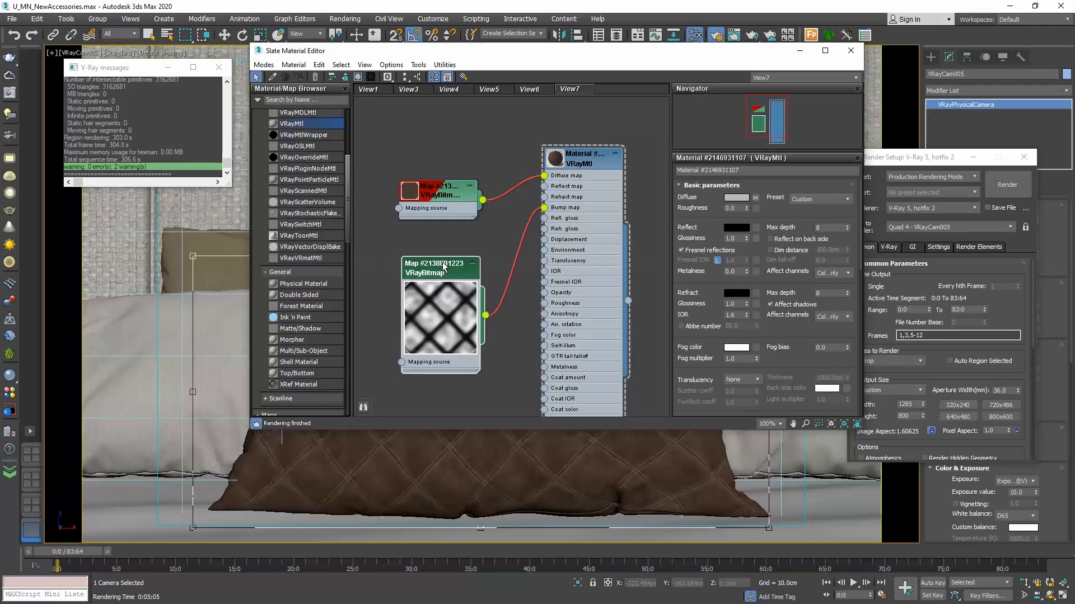
right_click(439, 265)
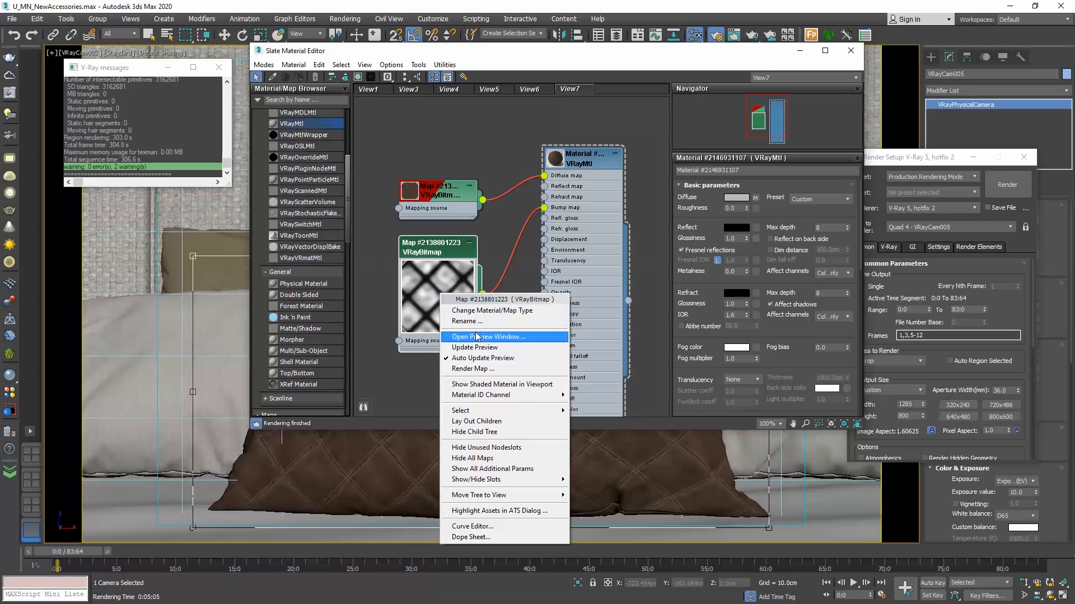
click(487, 337)
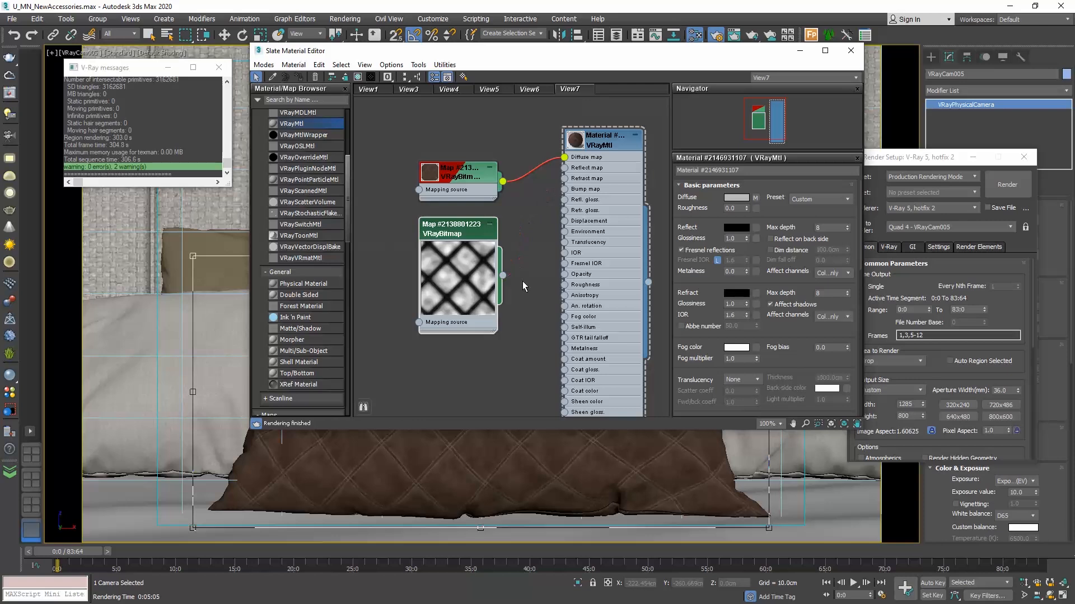
mouse_move(458, 368)
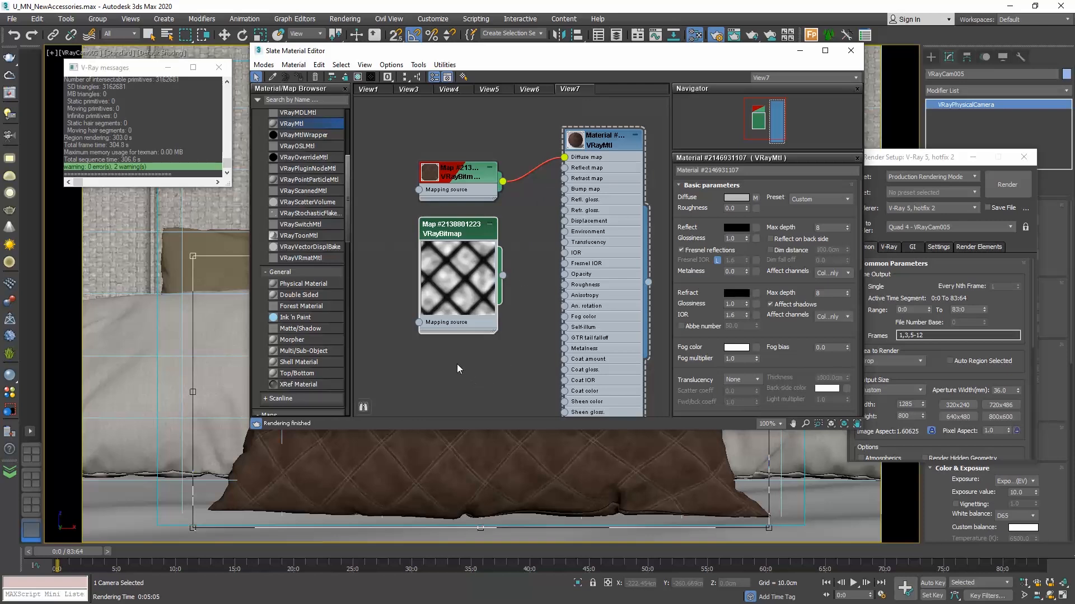
Step: Feed a VRayNormalMap into the bump slot with the leather normal-map image loaded
right_click(458, 368)
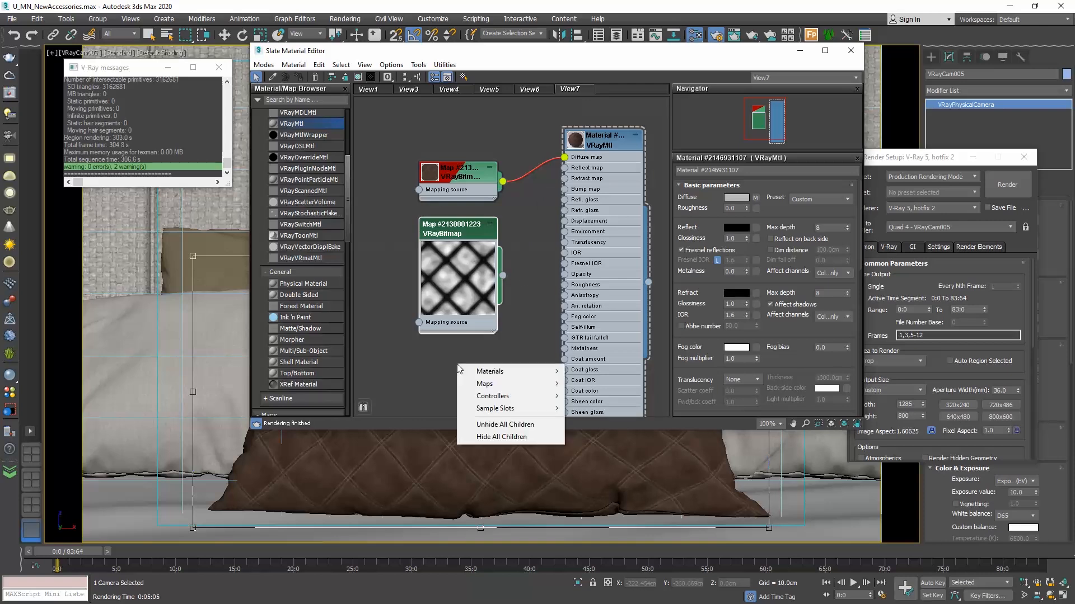
mouse_move(484, 383)
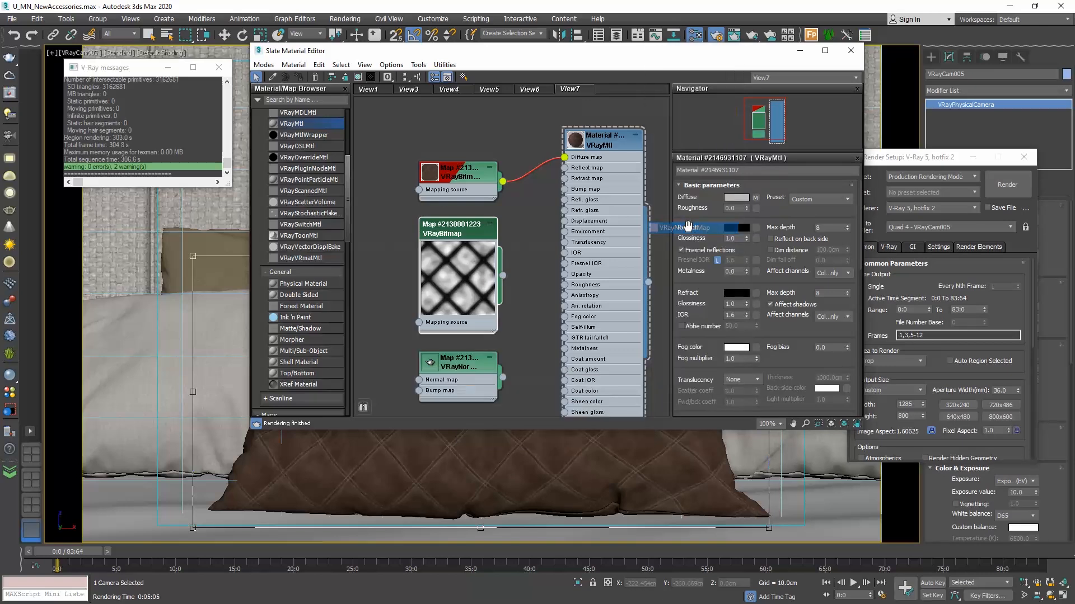
drag(501, 377, 563, 188)
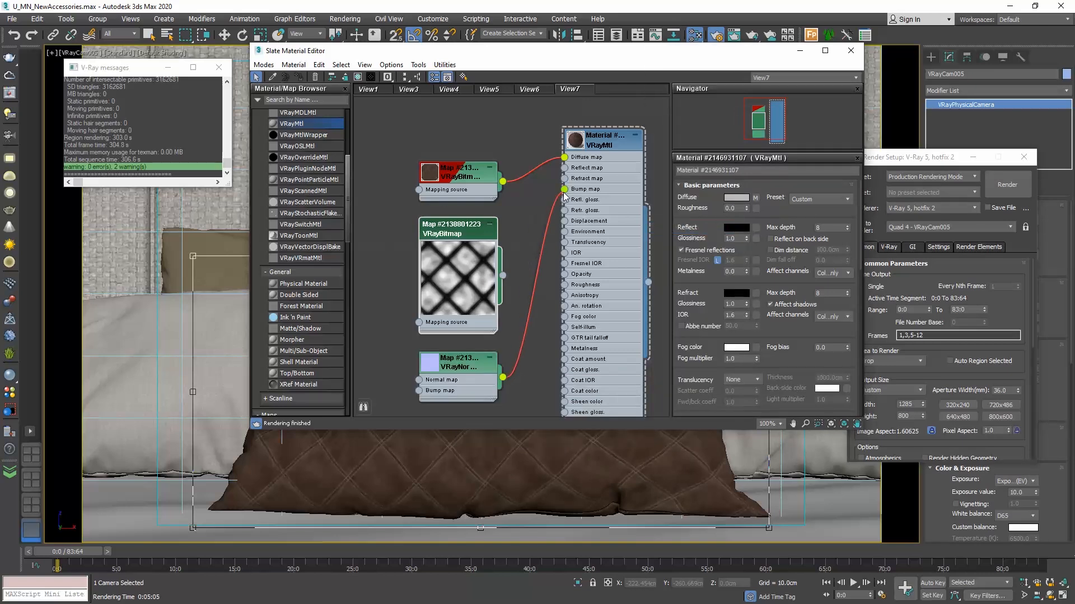
right_click(466, 328)
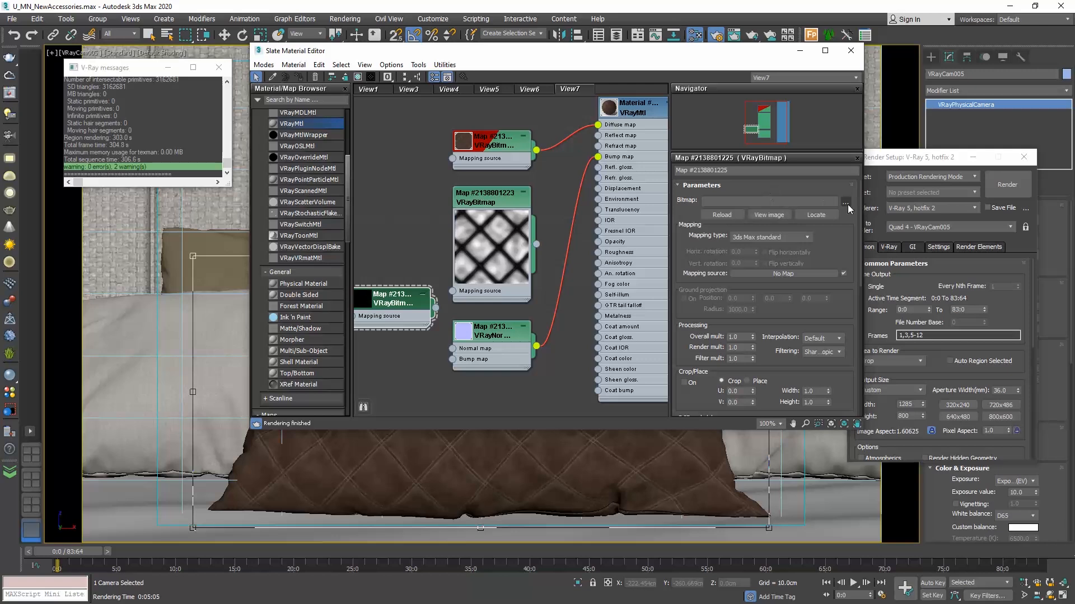
click(848, 202)
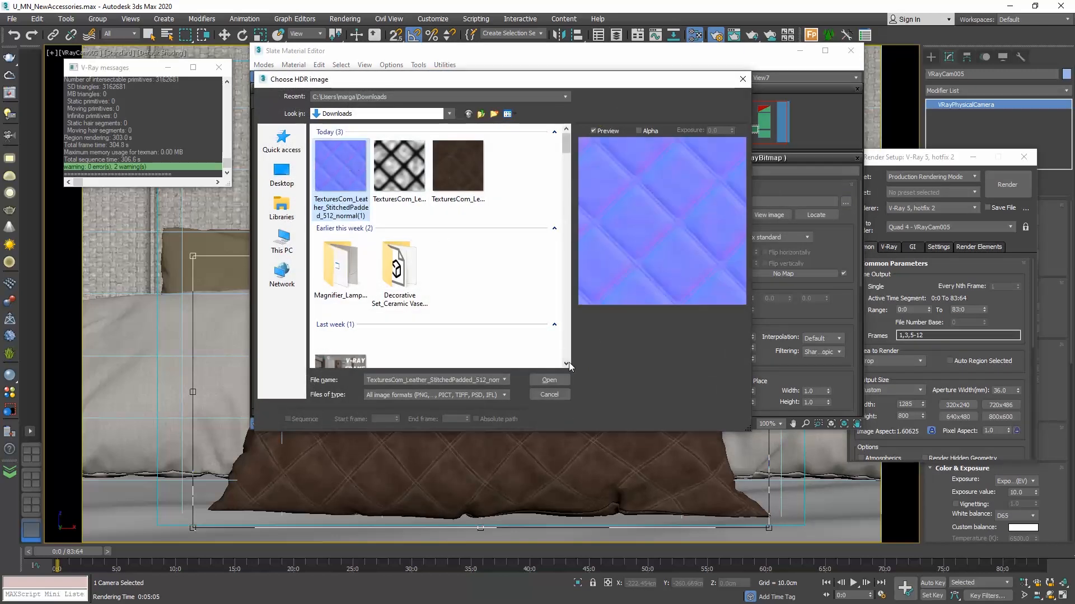
click(549, 380)
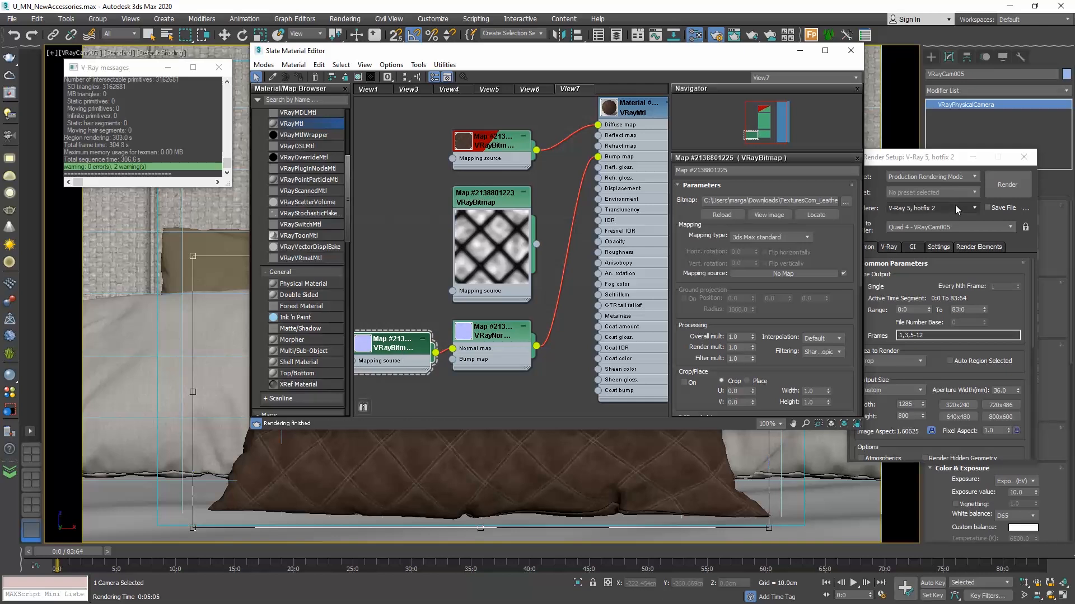
click(1005, 183)
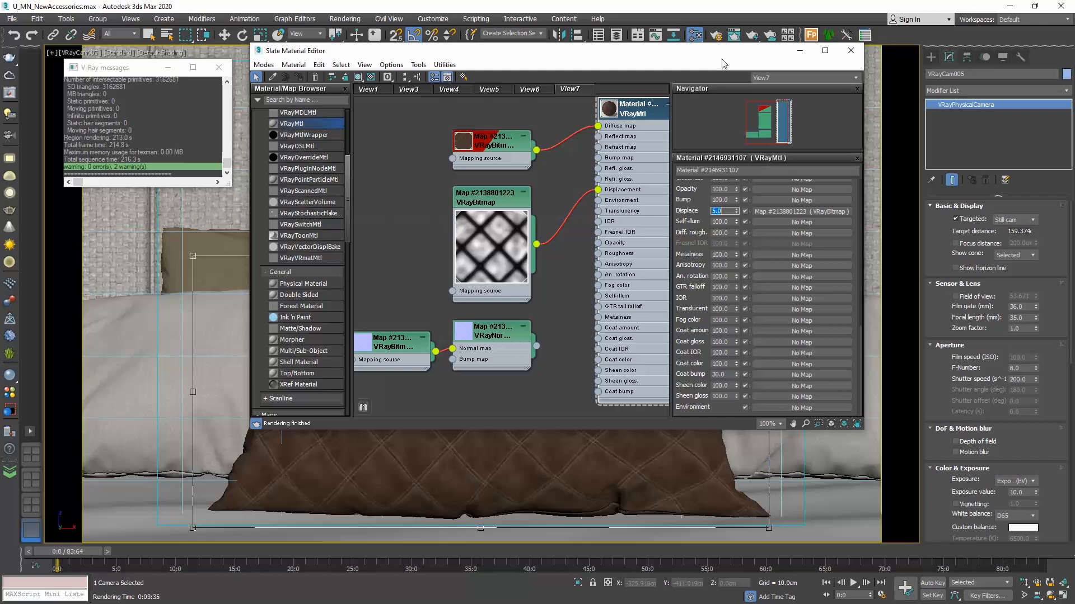
Step: Render the close-up camera with the diamond bitmap driving displacement
click(694, 34)
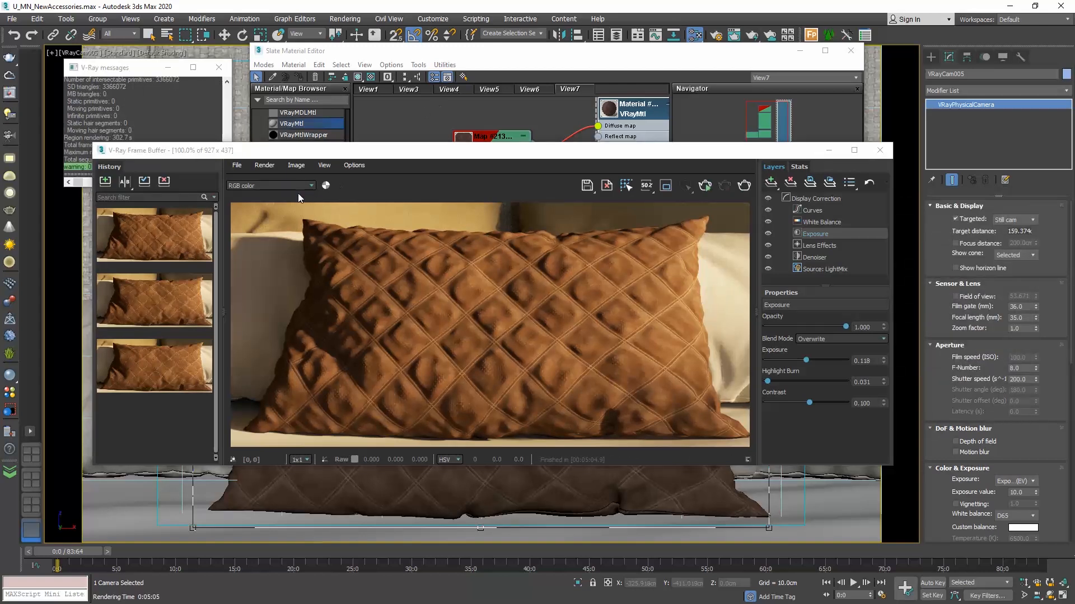
Step: Store the displaced render in V-Ray history and A/B-compare it against the normal-map render
click(271, 184)
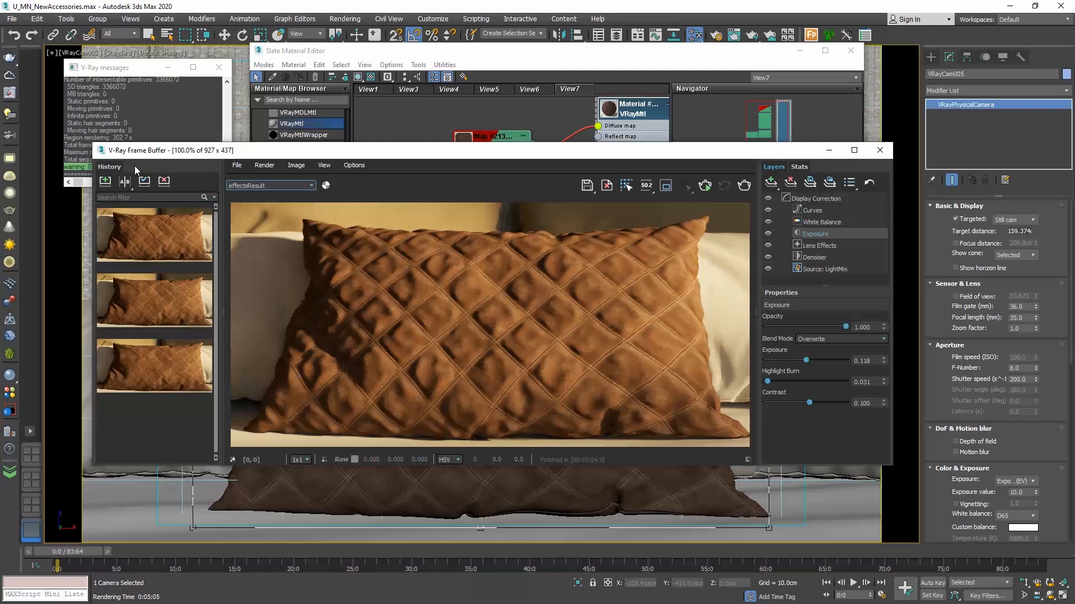
click(104, 181)
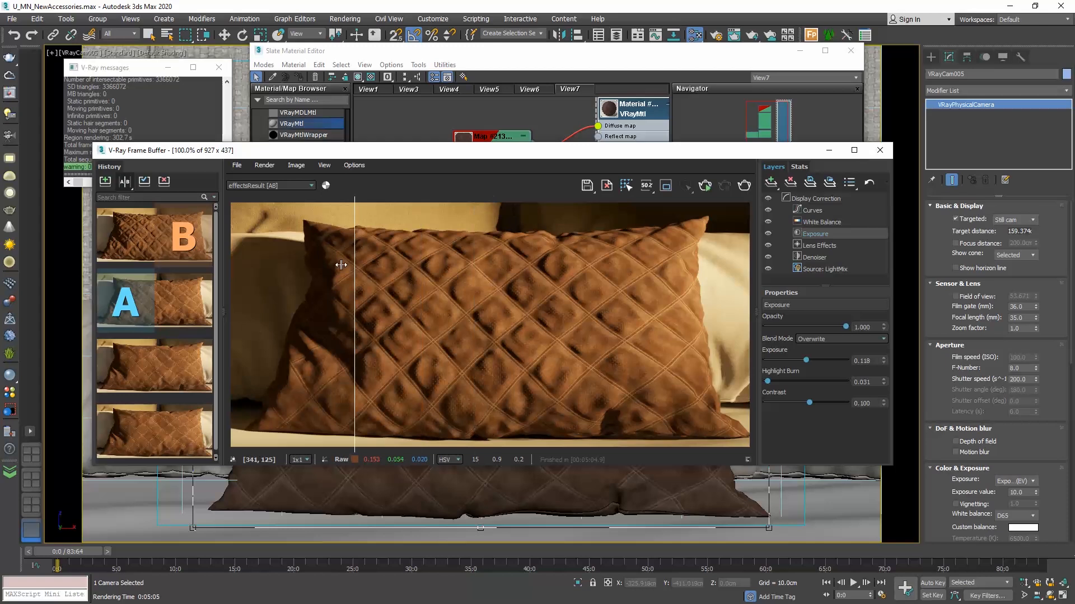
drag(355, 266, 637, 267)
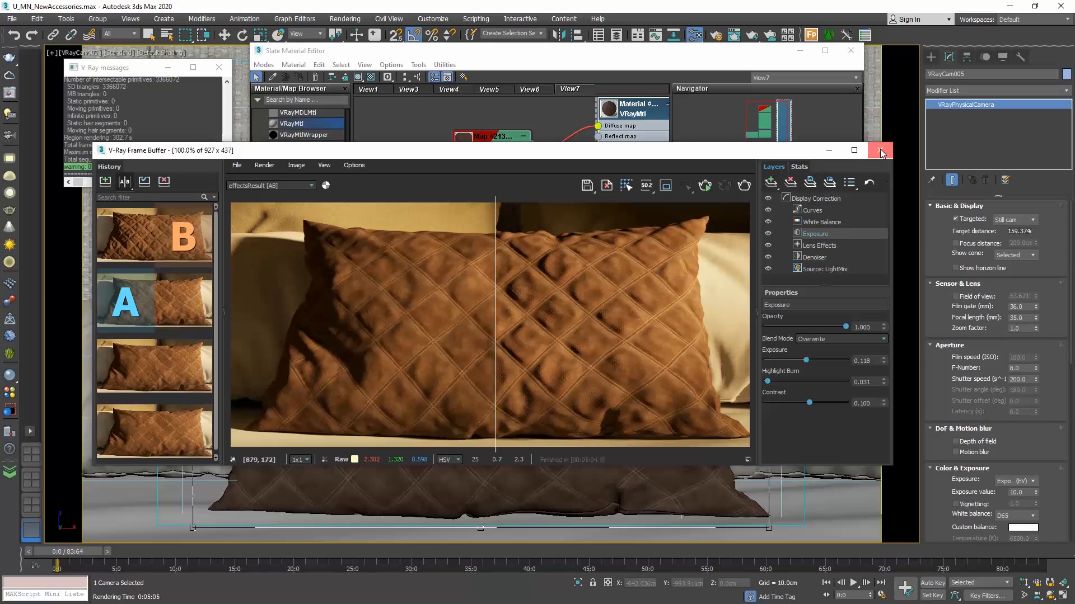
Step: Close the Frame Buffer after rendering the pillow with exaggerated spiky displacement
click(881, 150)
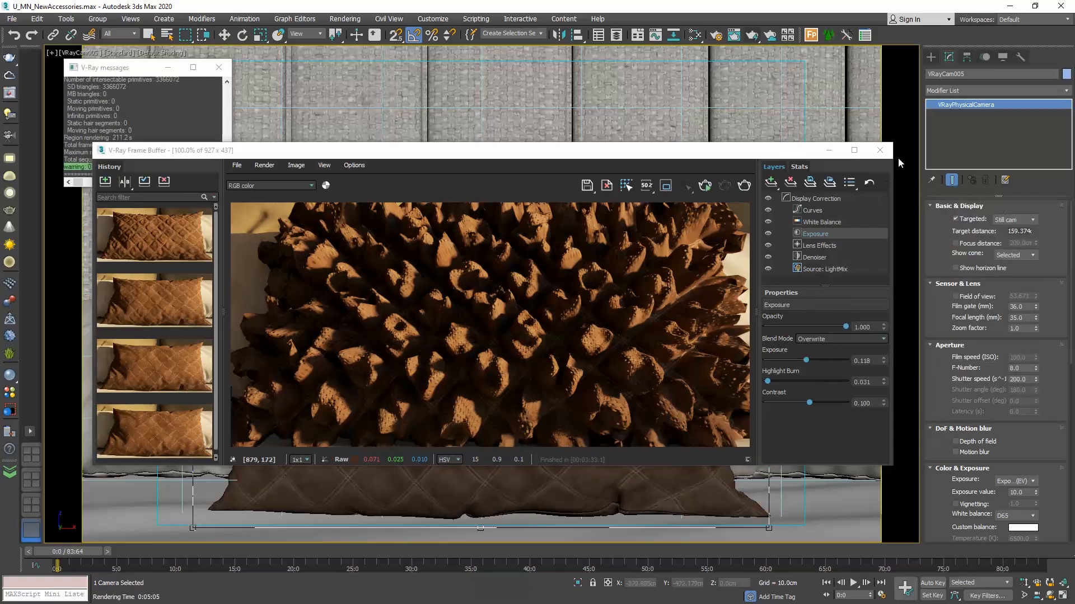
click(880, 150)
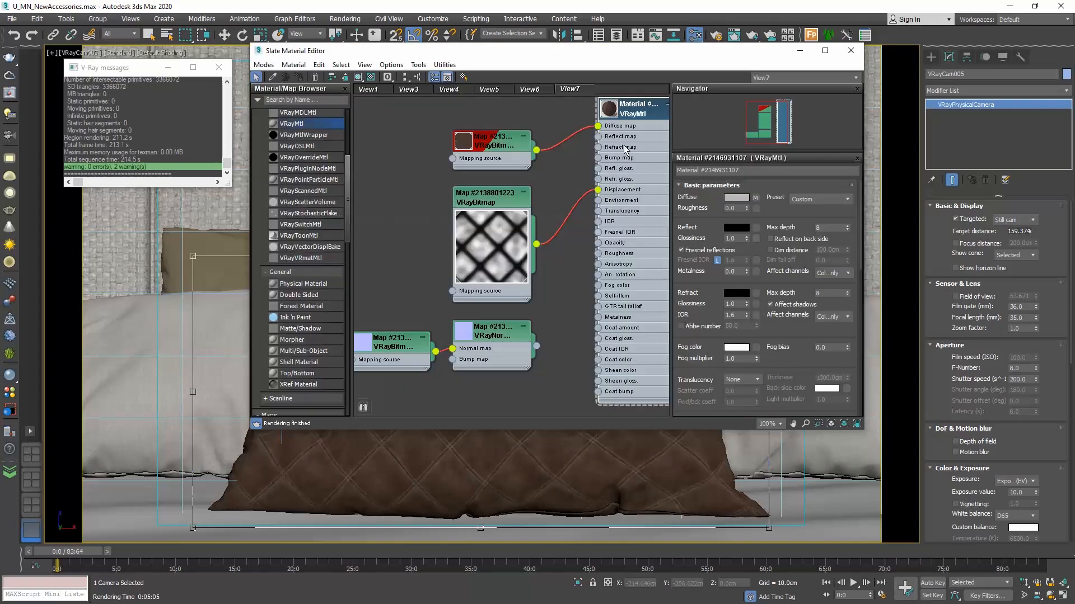
mouse_move(739, 190)
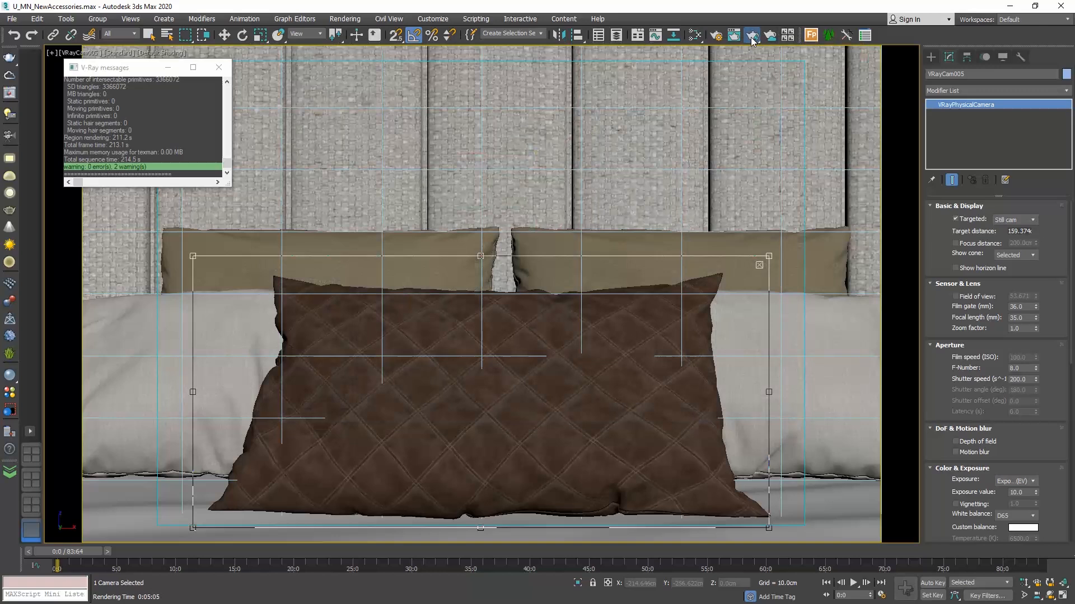
Step: Re-render the close-up camera after toning the displacement back to gentle quilting
click(751, 35)
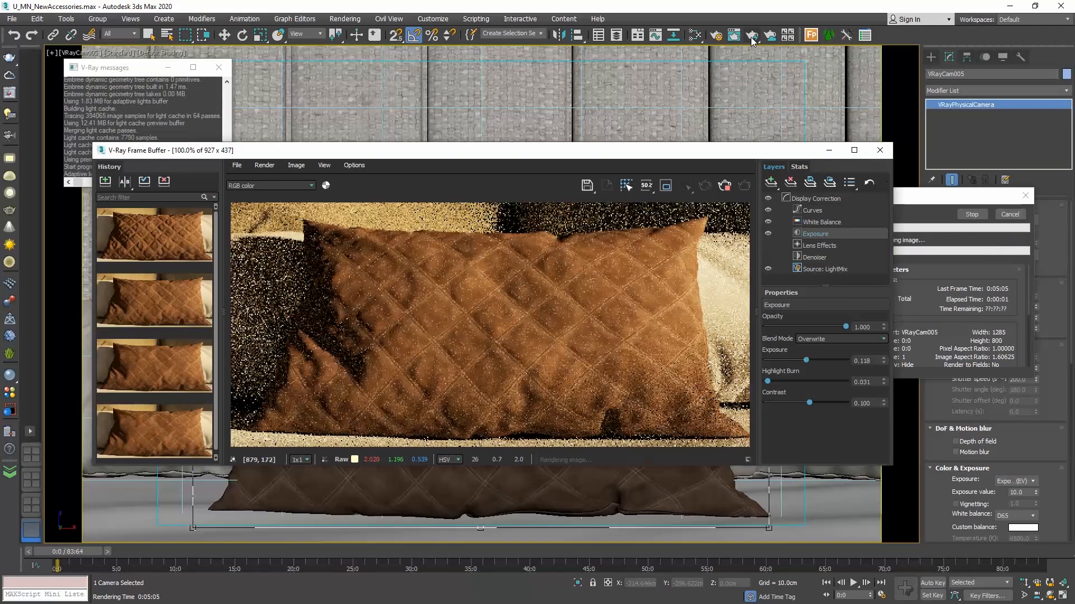